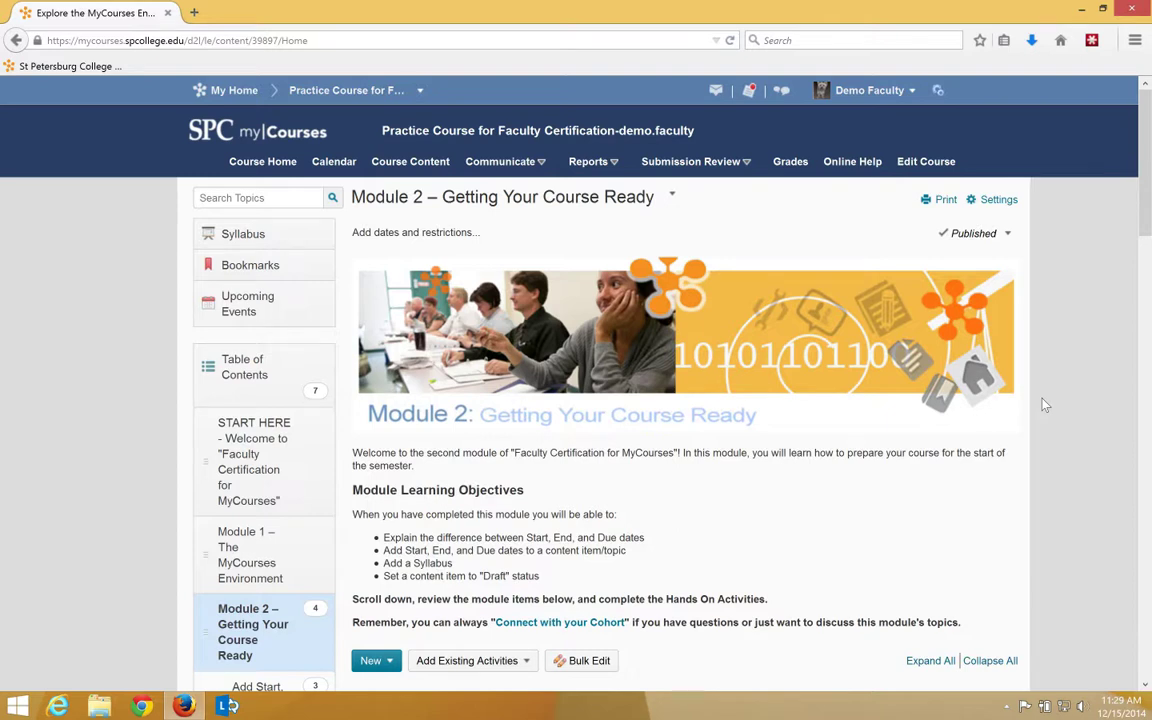
mouse_move(1043, 407)
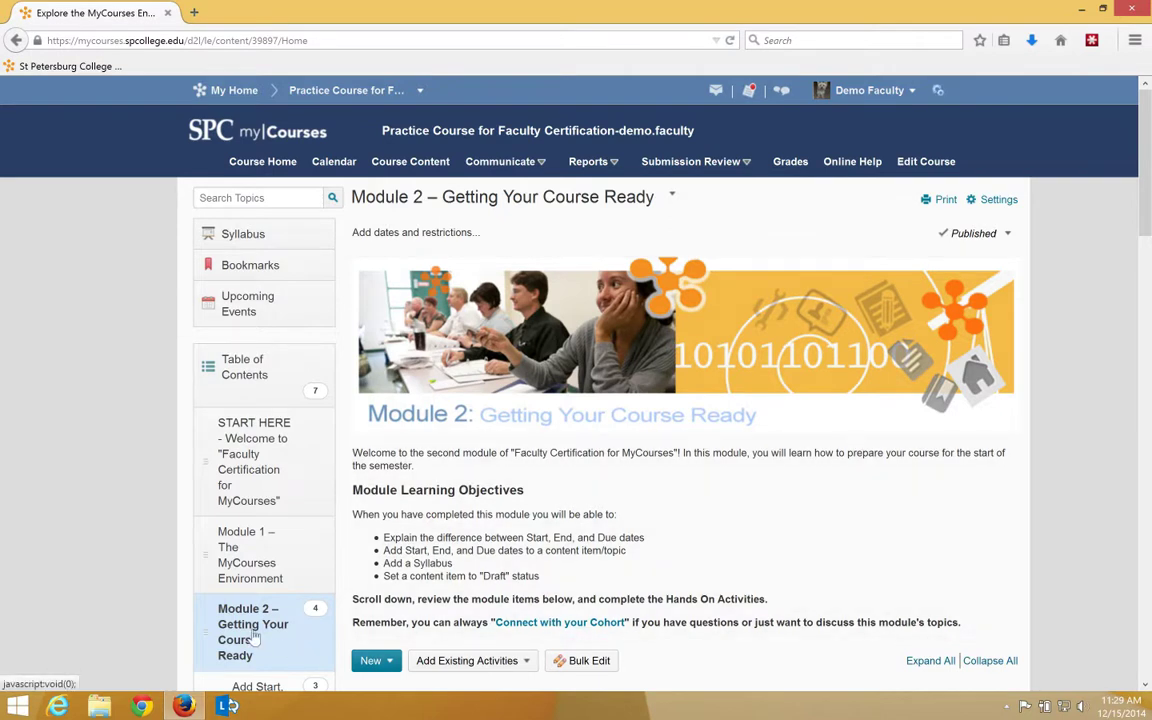
mouse_move(563, 272)
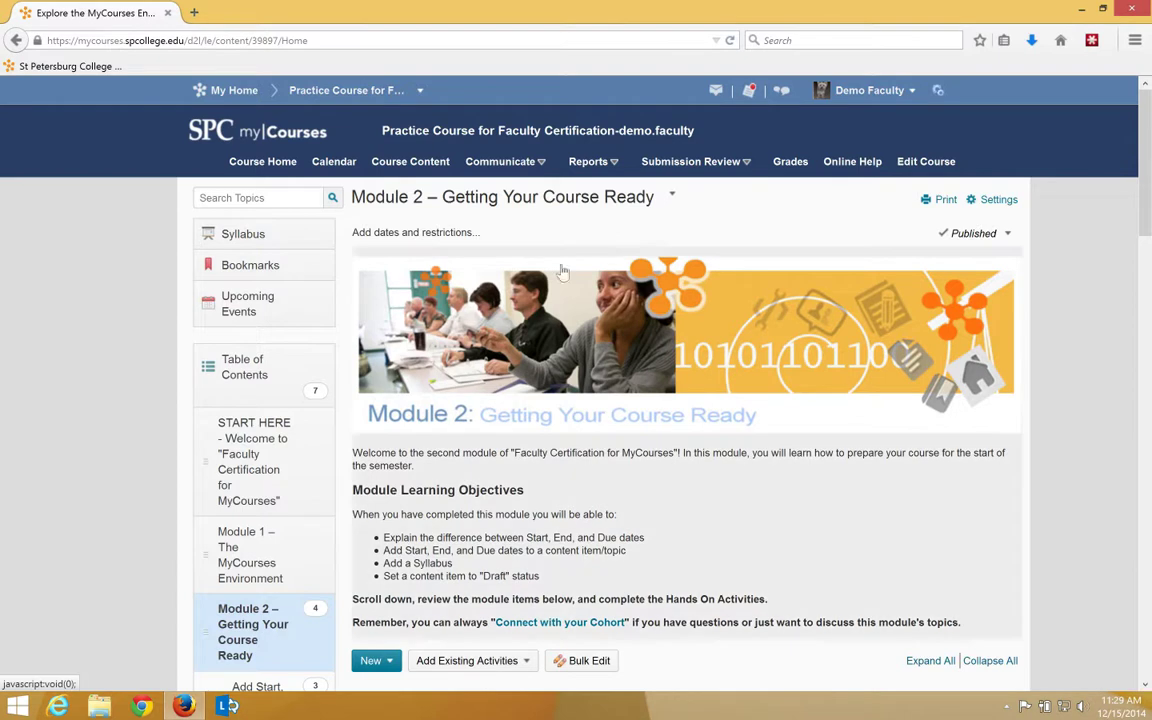
mouse_move(414, 232)
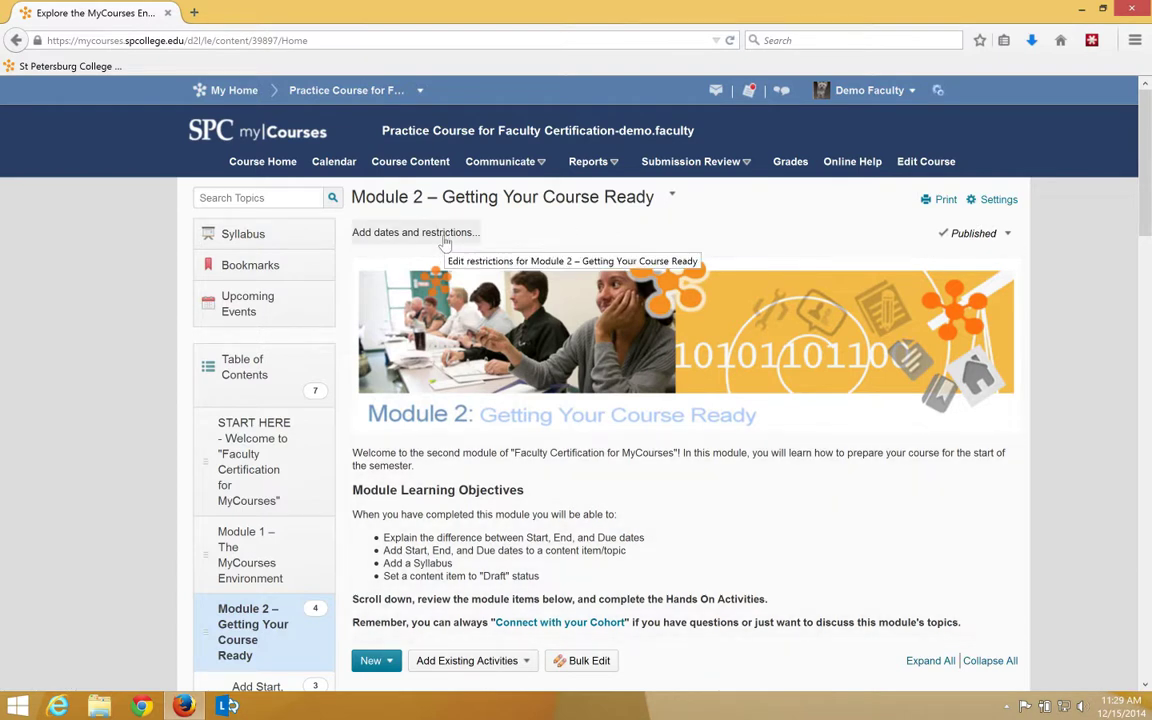
Step: Give Module 2 a start date of December 17 and an end date of December 22, 2014
left_click(414, 232)
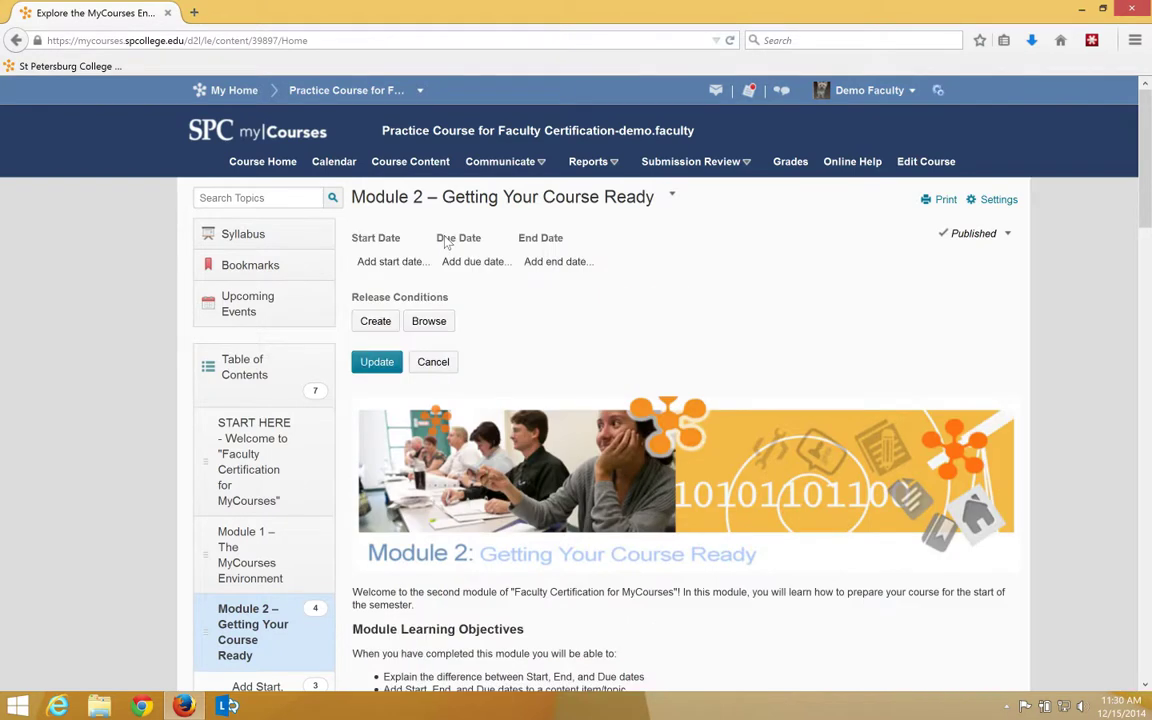
mouse_move(390, 261)
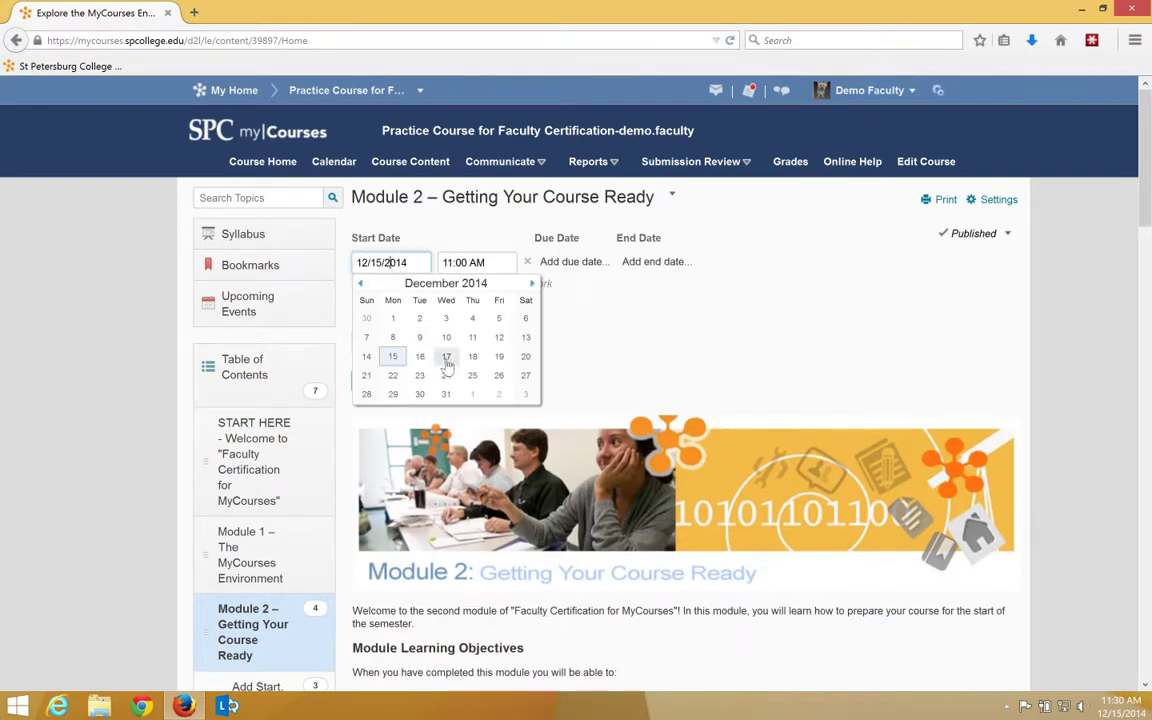
left_click(446, 356)
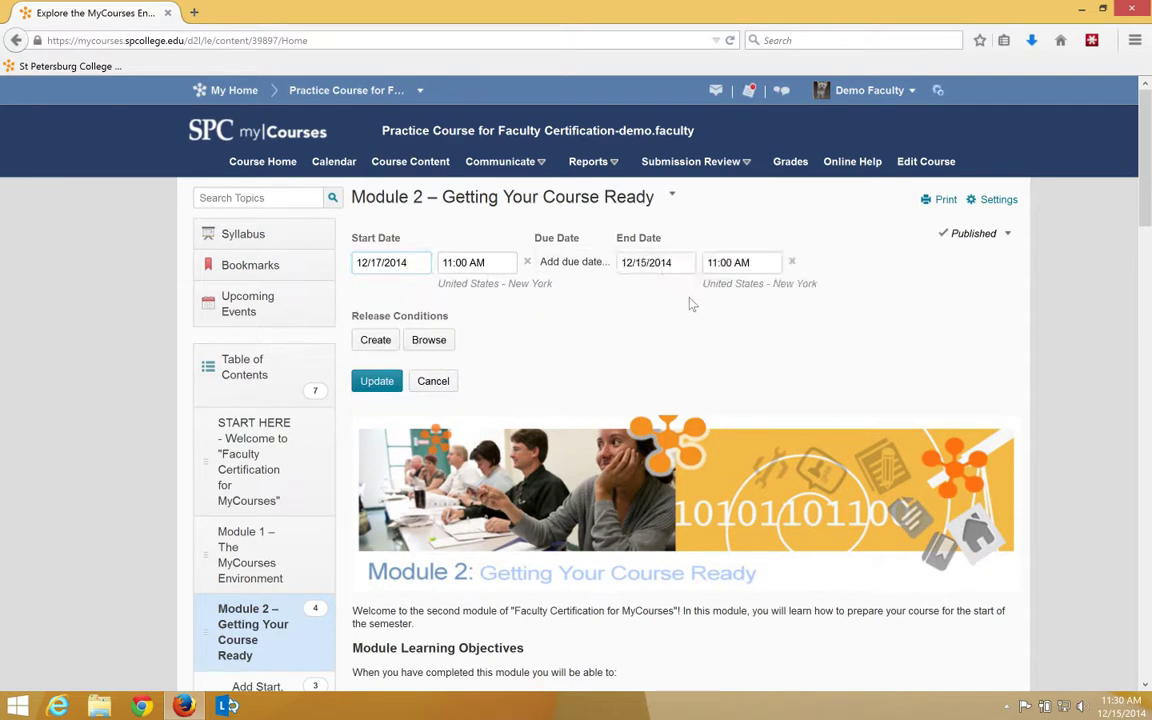
left_click(655, 262)
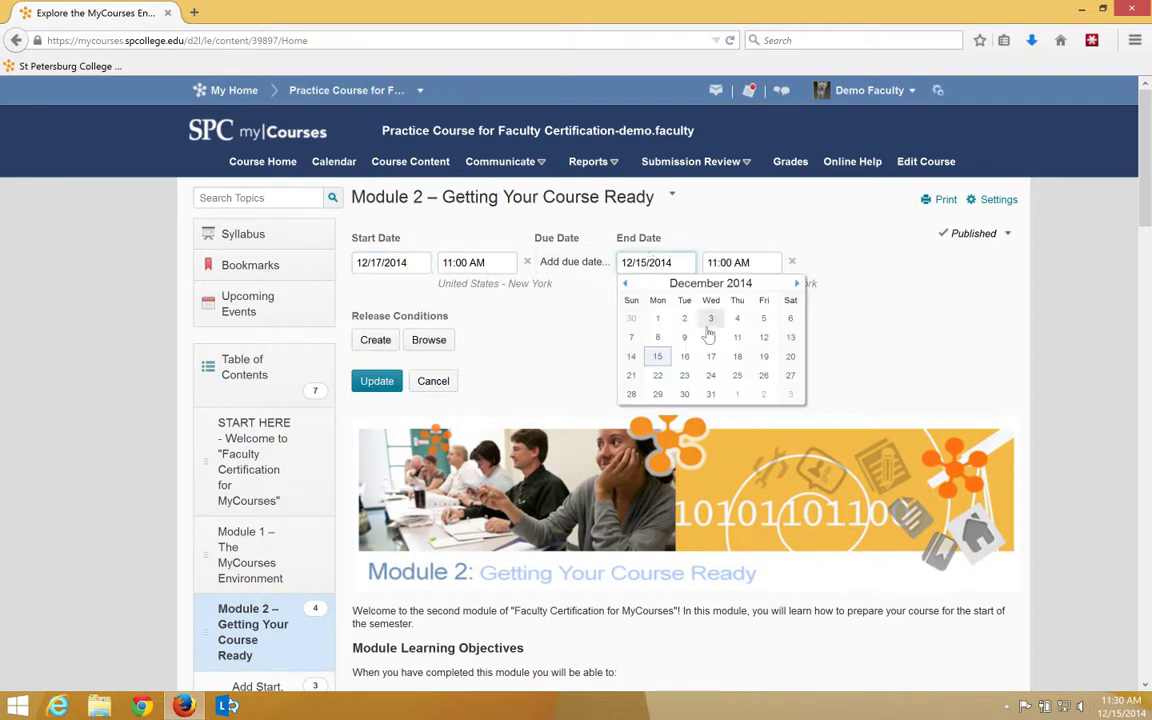
left_click(657, 375)
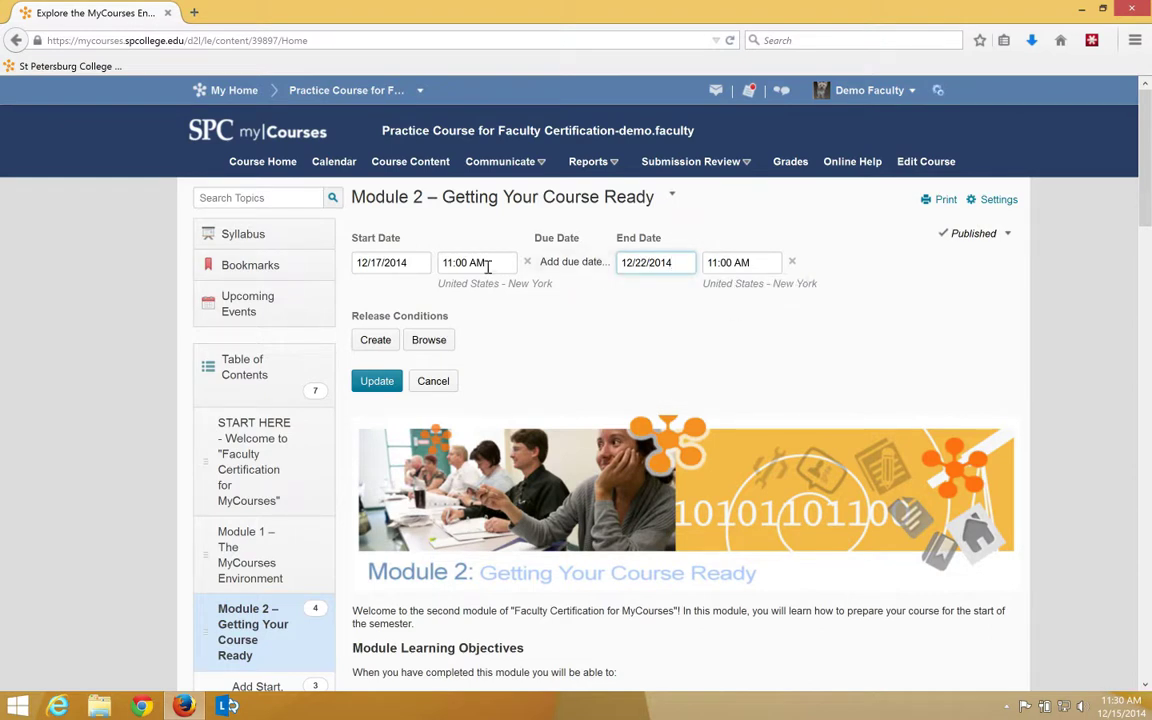
Step: Change Module 2's start time to 4:00 PM and save the dates
left_click(477, 262)
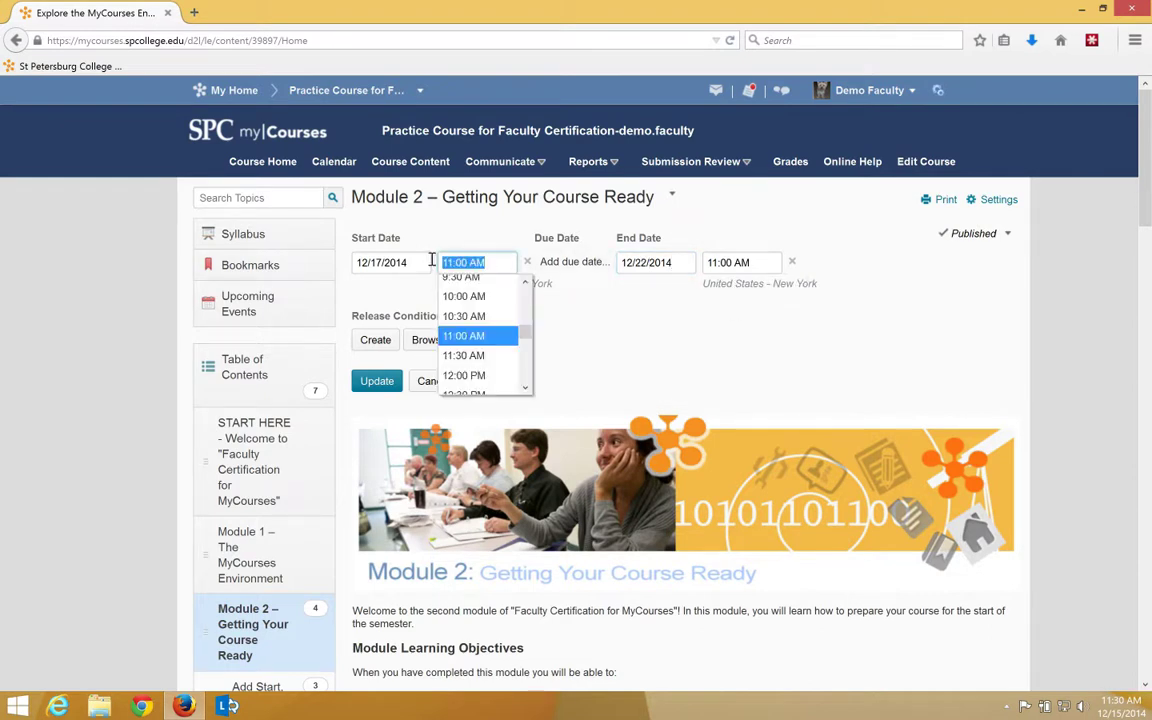
type("4;")
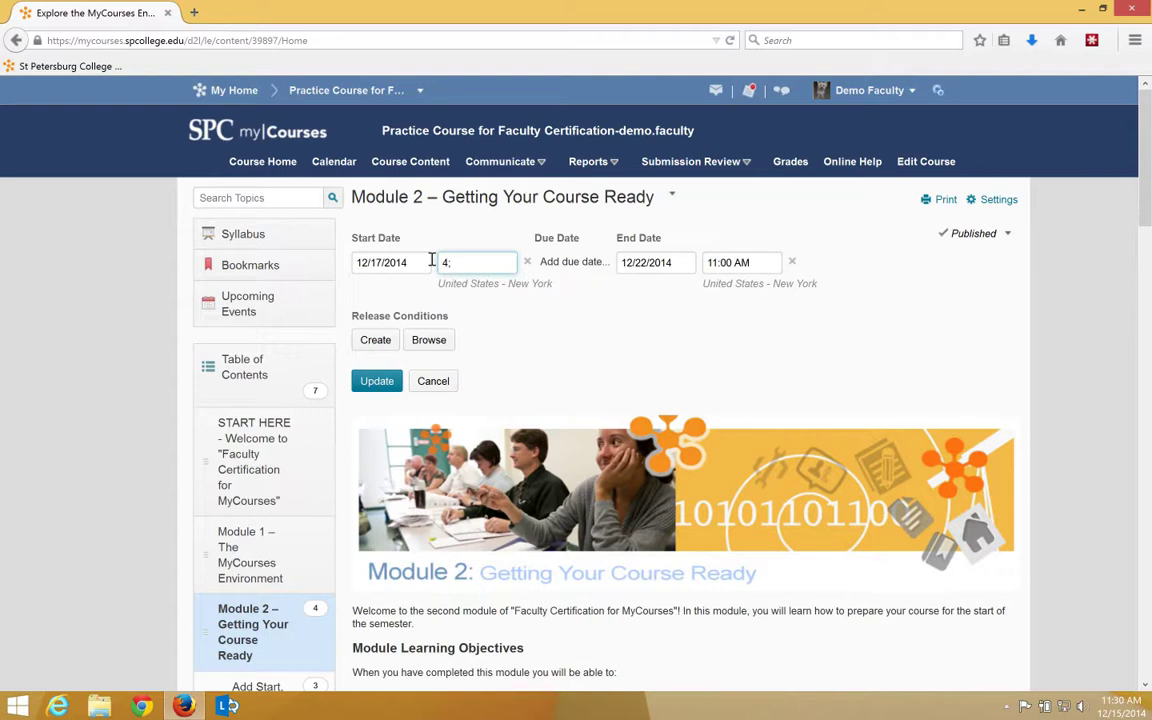
type(":00")
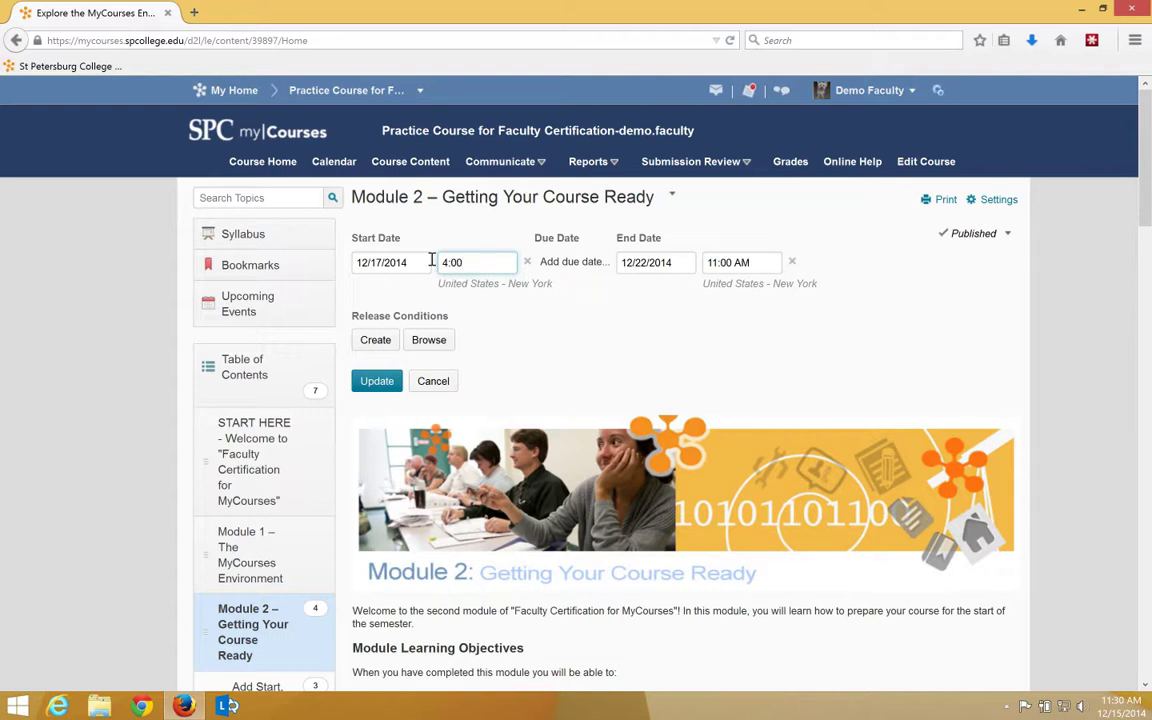
type("PM")
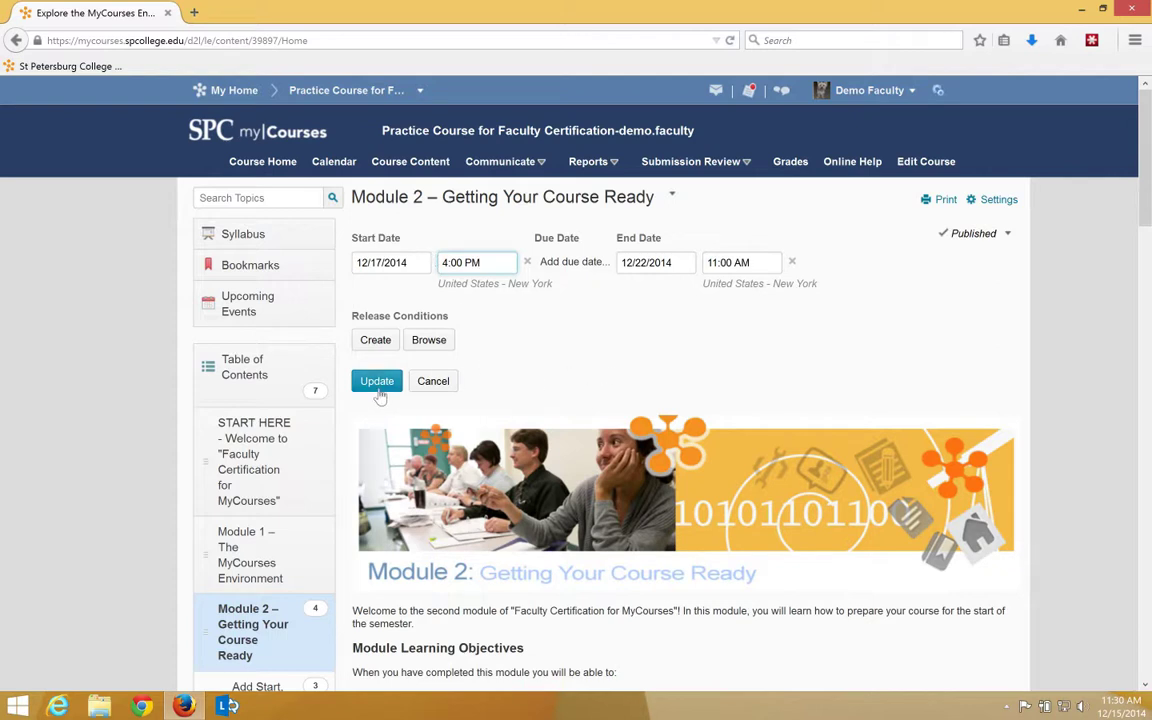
left_click(377, 381)
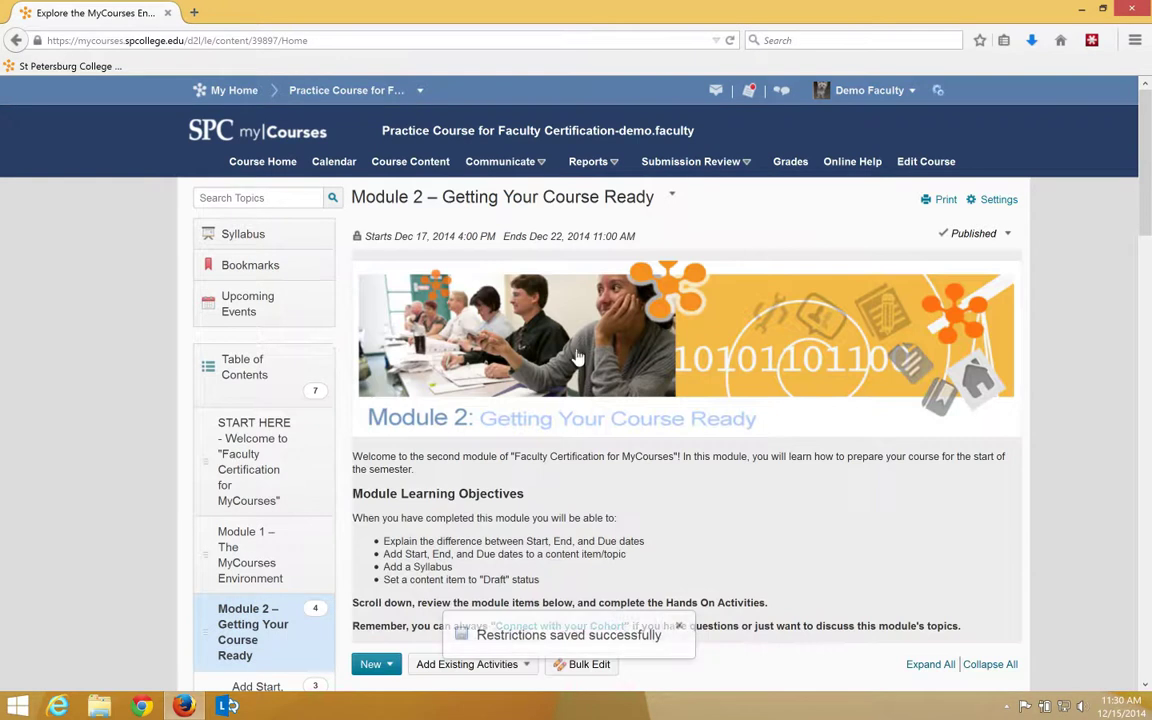
Step: Go to the Add Start, Due, and End Dates to Existing Content lesson and show the quiz's actions
scroll("down", 3)
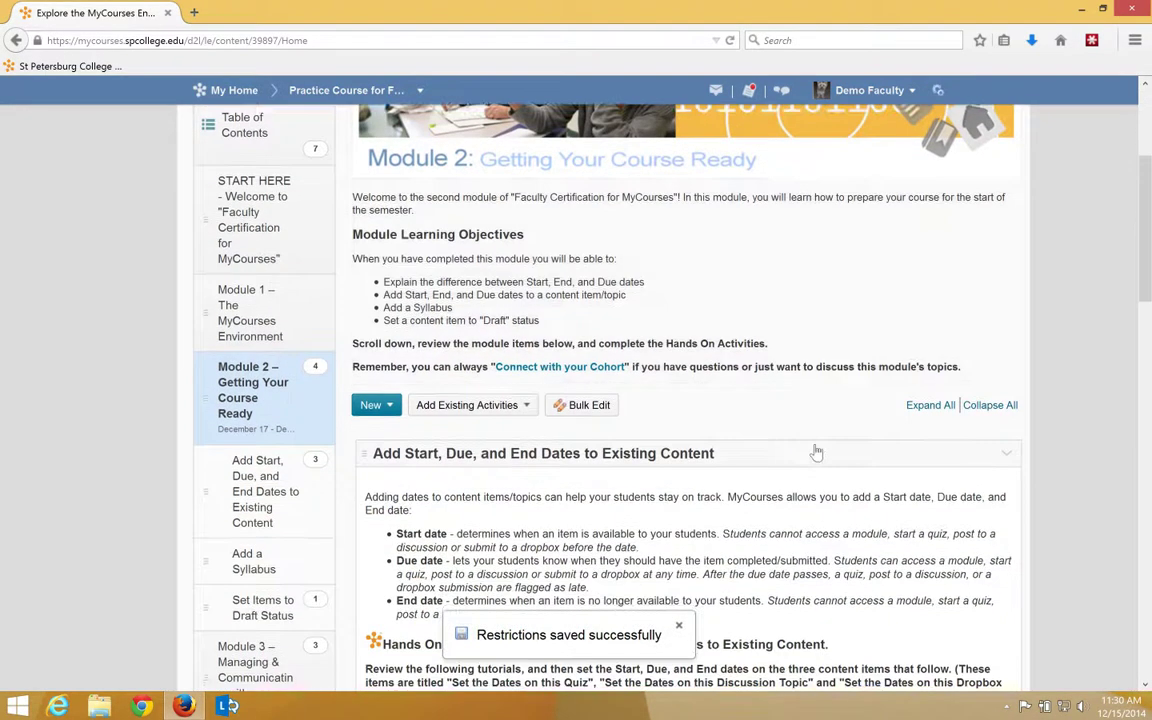
left_click(679, 625)
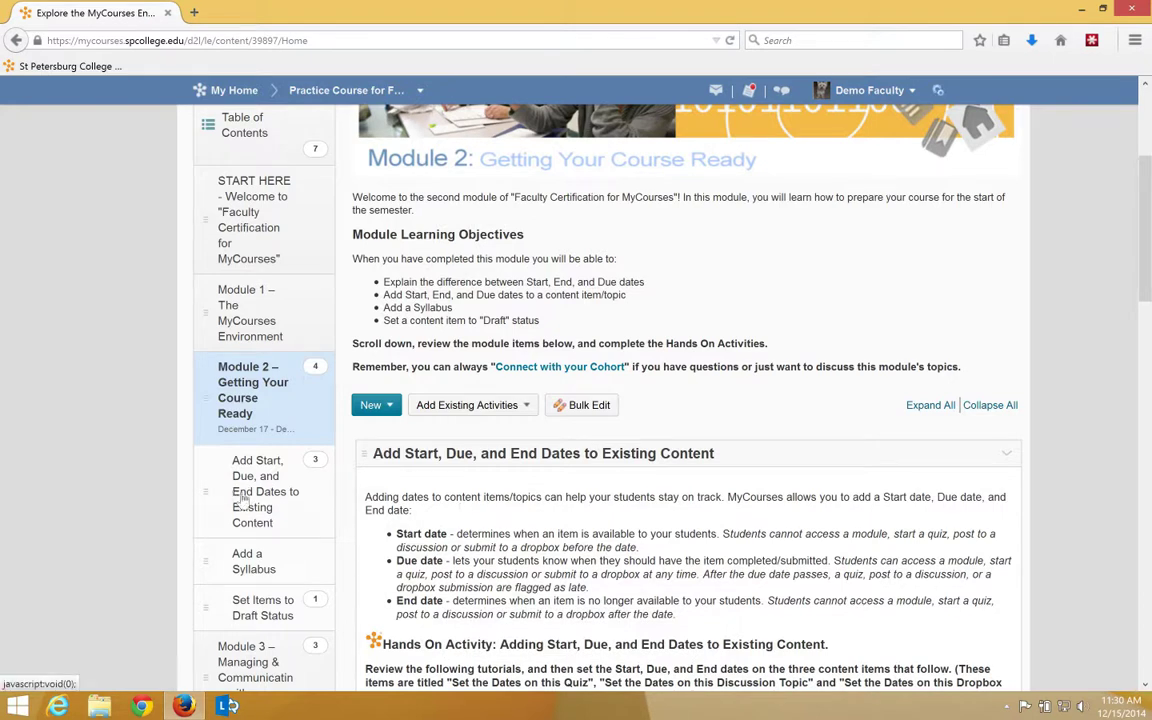
mouse_move(264, 507)
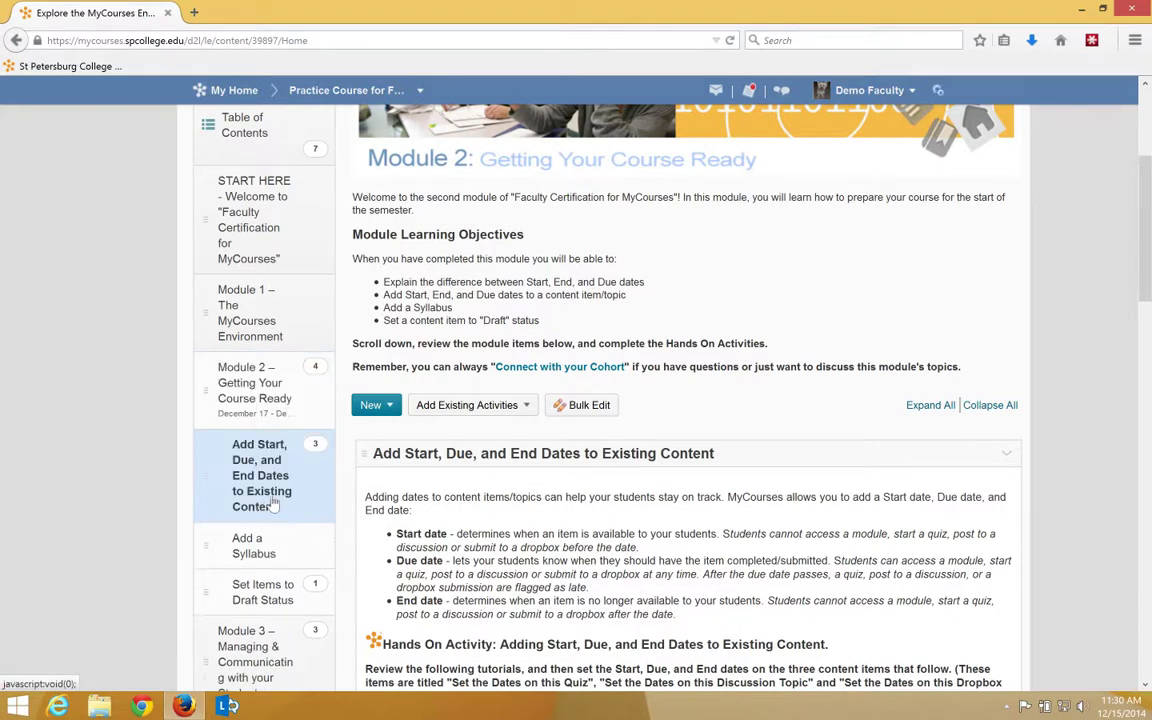
scroll("down", 3)
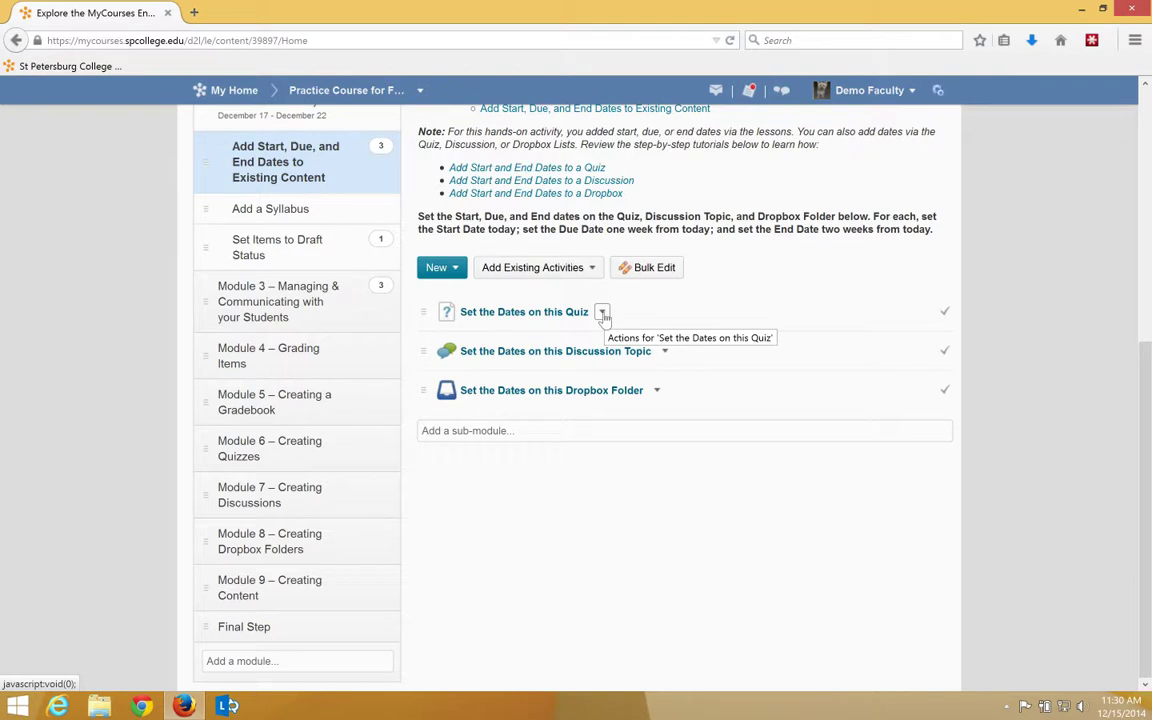
left_click(602, 311)
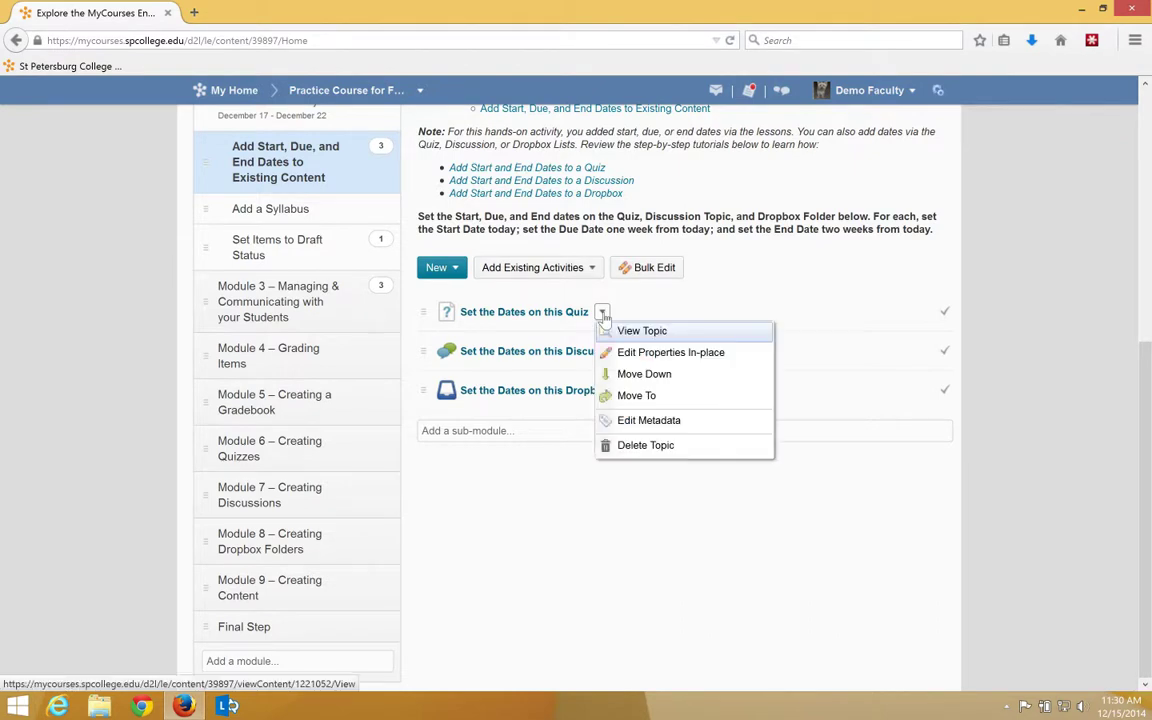
mouse_move(670, 352)
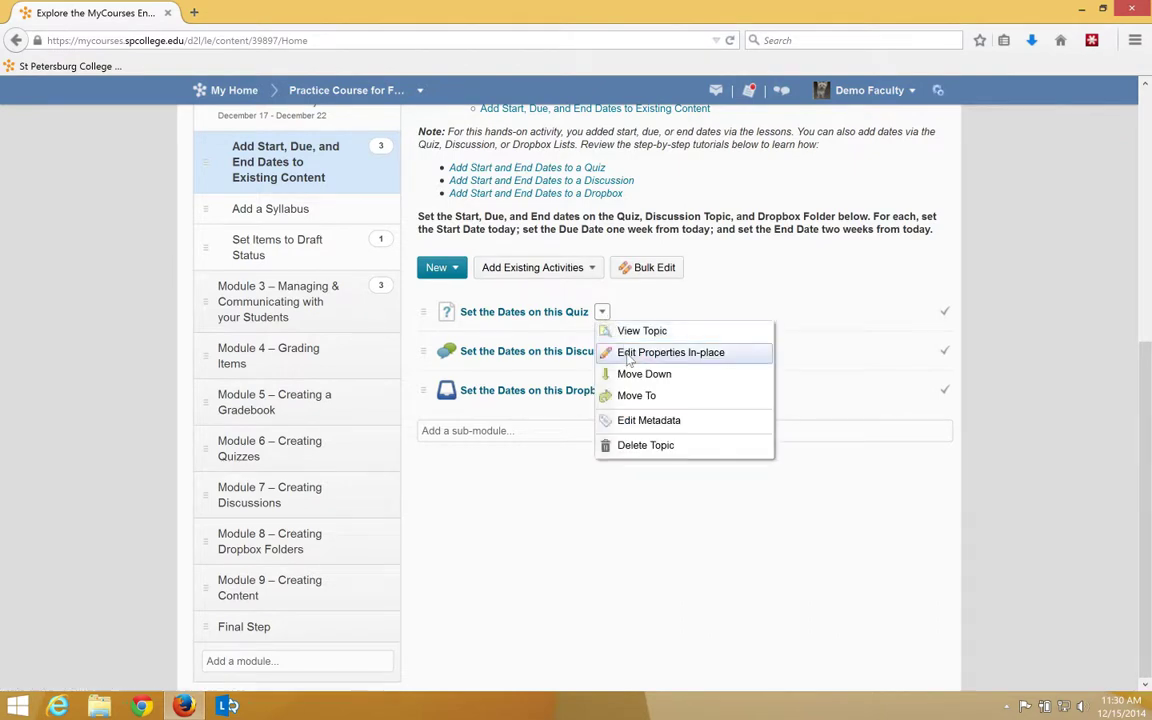
Step: Edit the quiz in place and set its start date to January 12, 2015
left_click(670, 352)
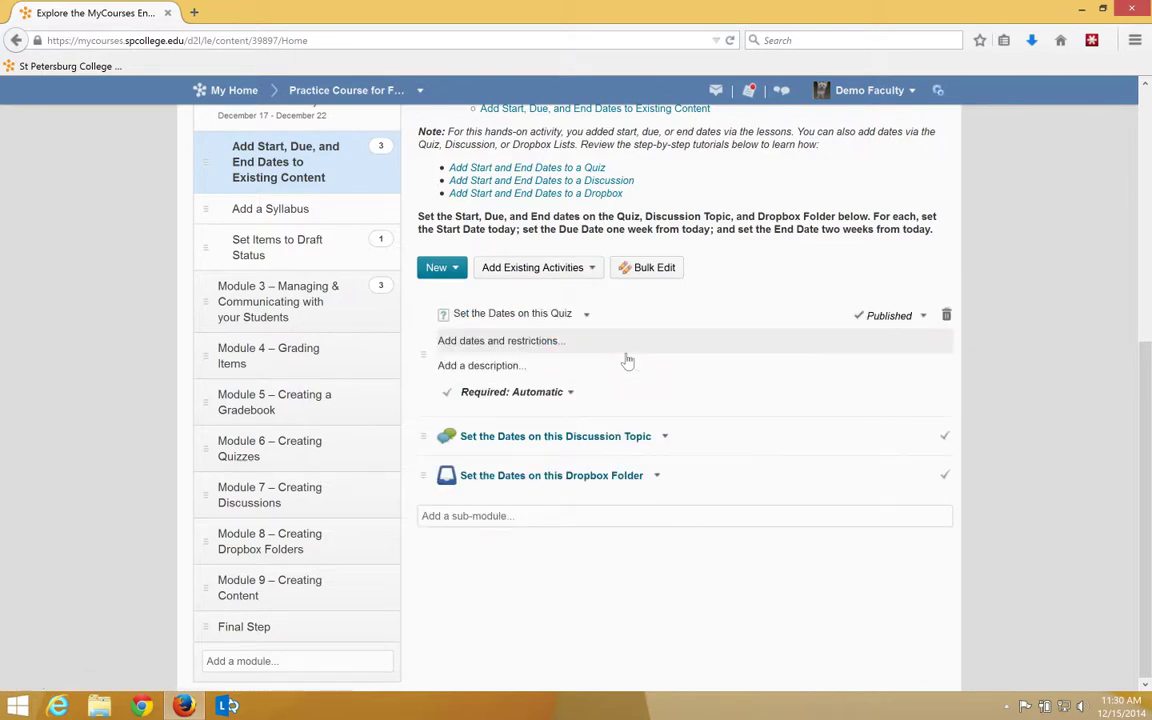
mouse_move(588, 351)
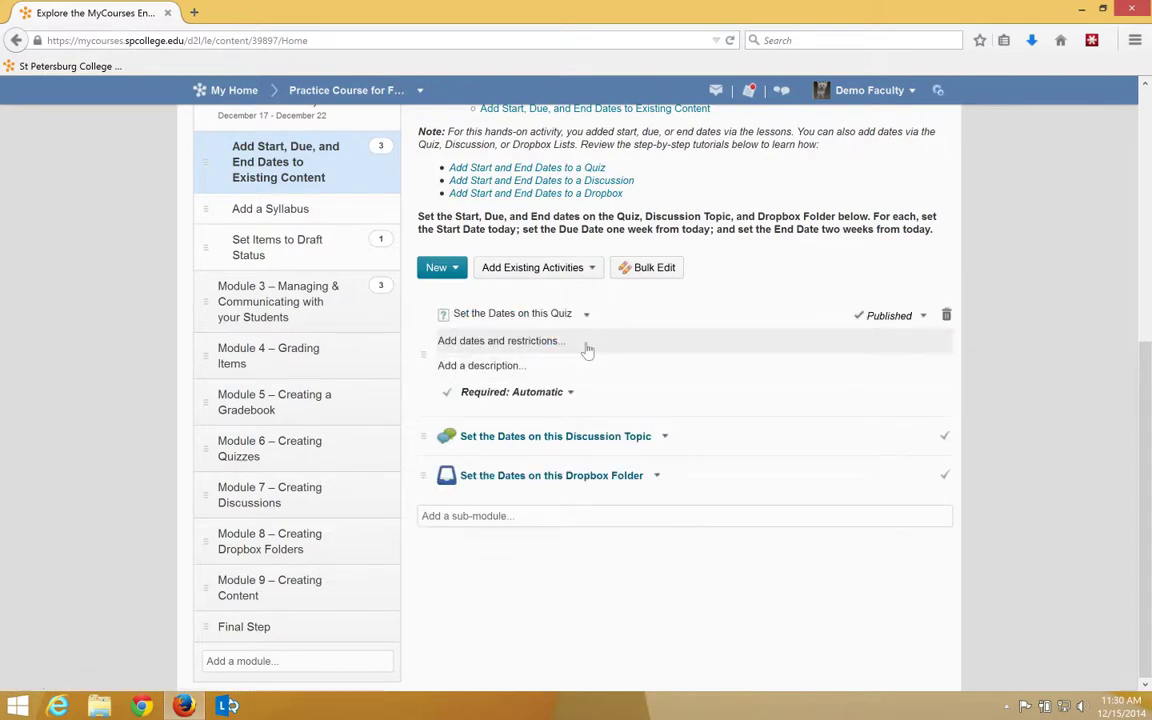
left_click(500, 340)
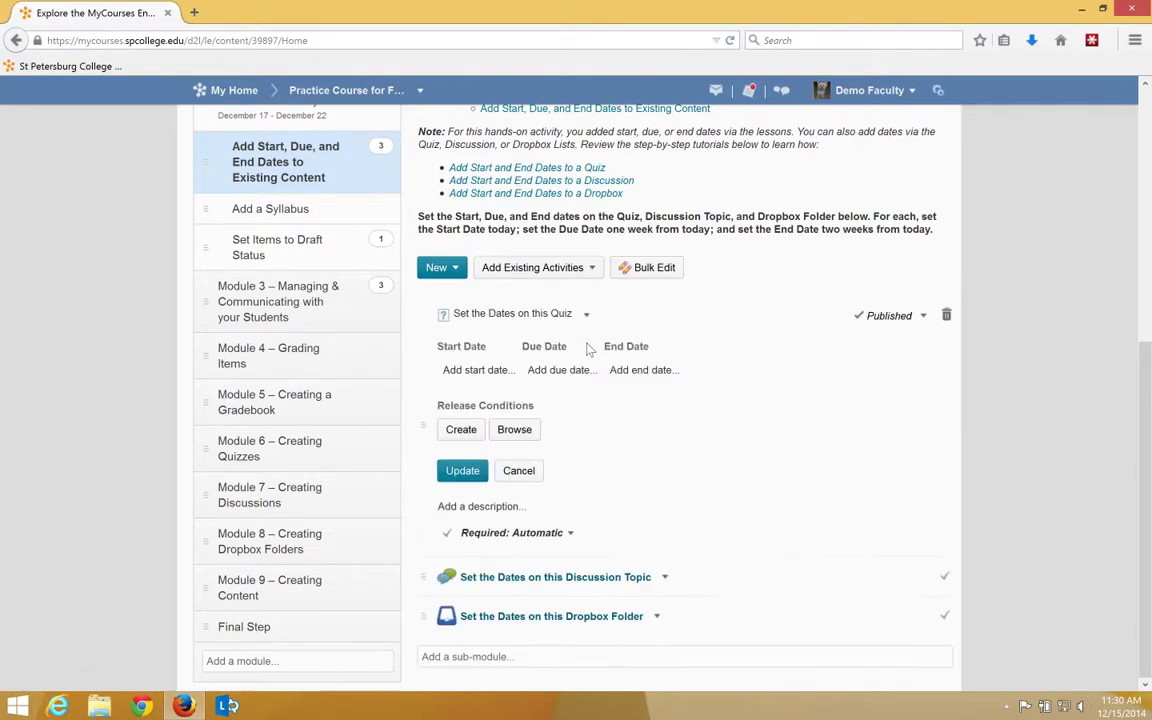
mouse_move(478, 369)
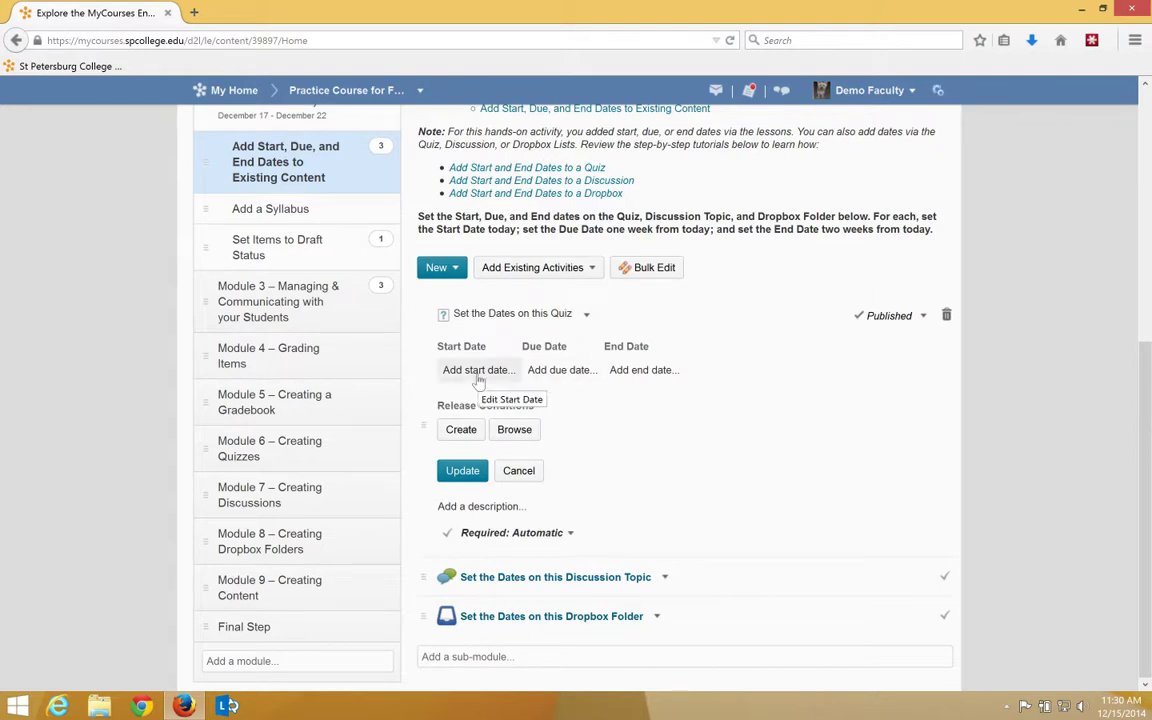
left_click(478, 369)
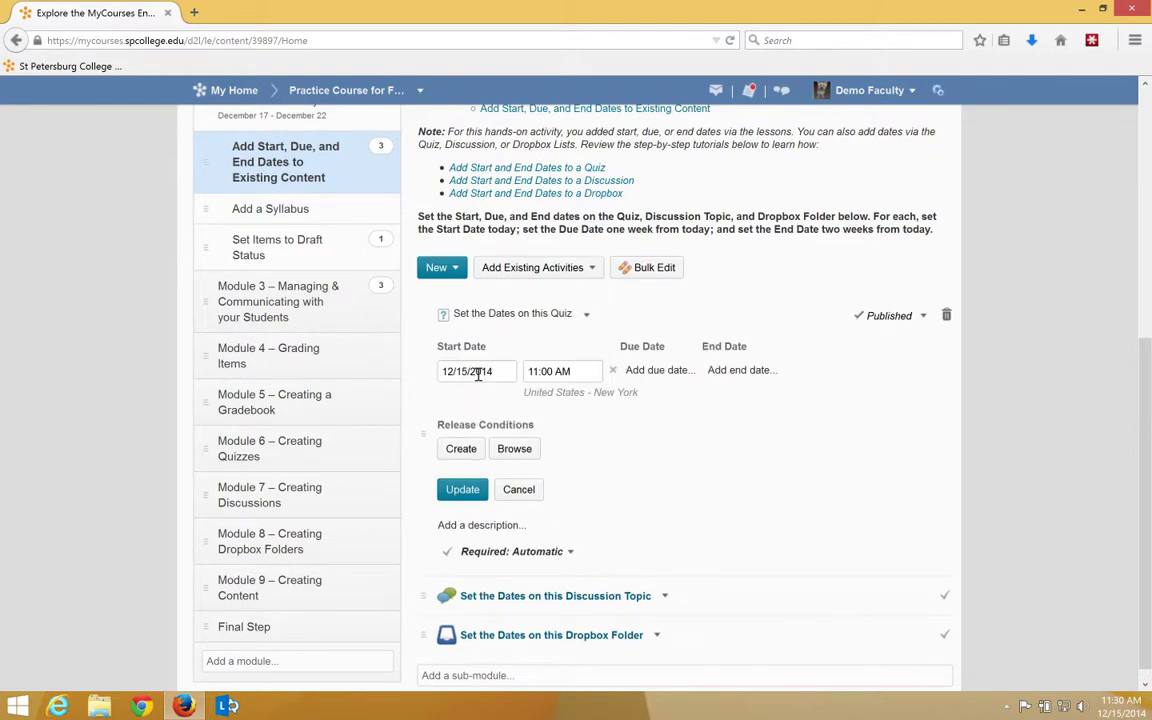
left_click(476, 371)
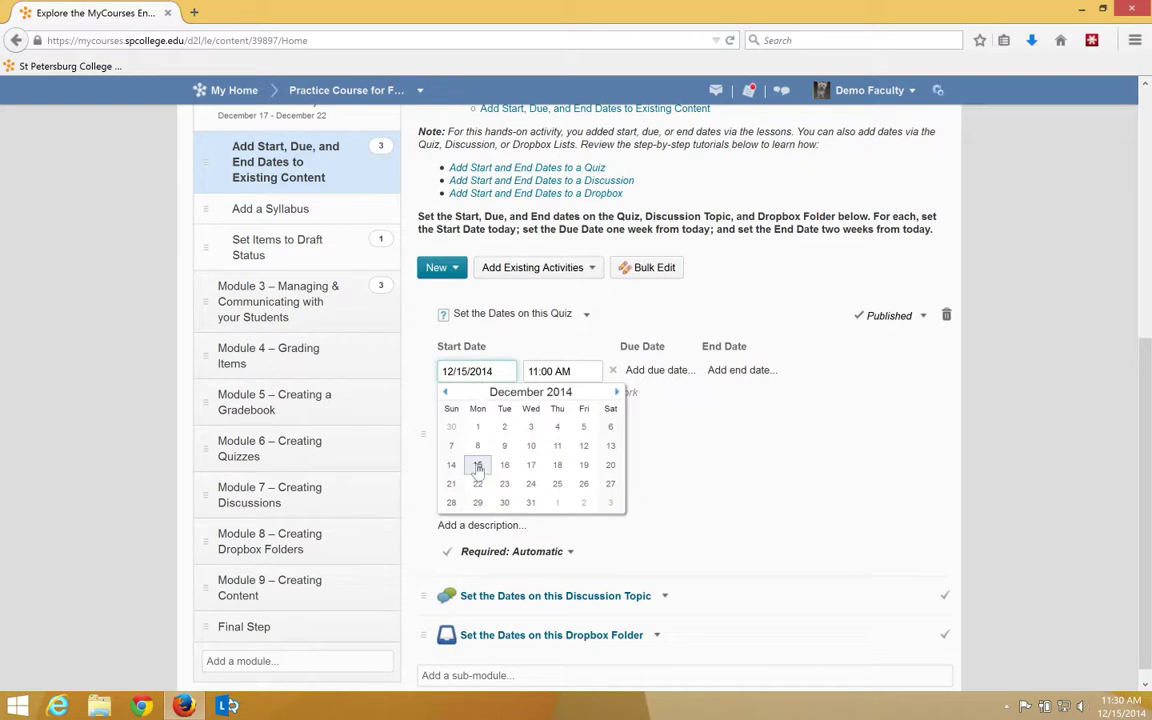
left_click(477, 464)
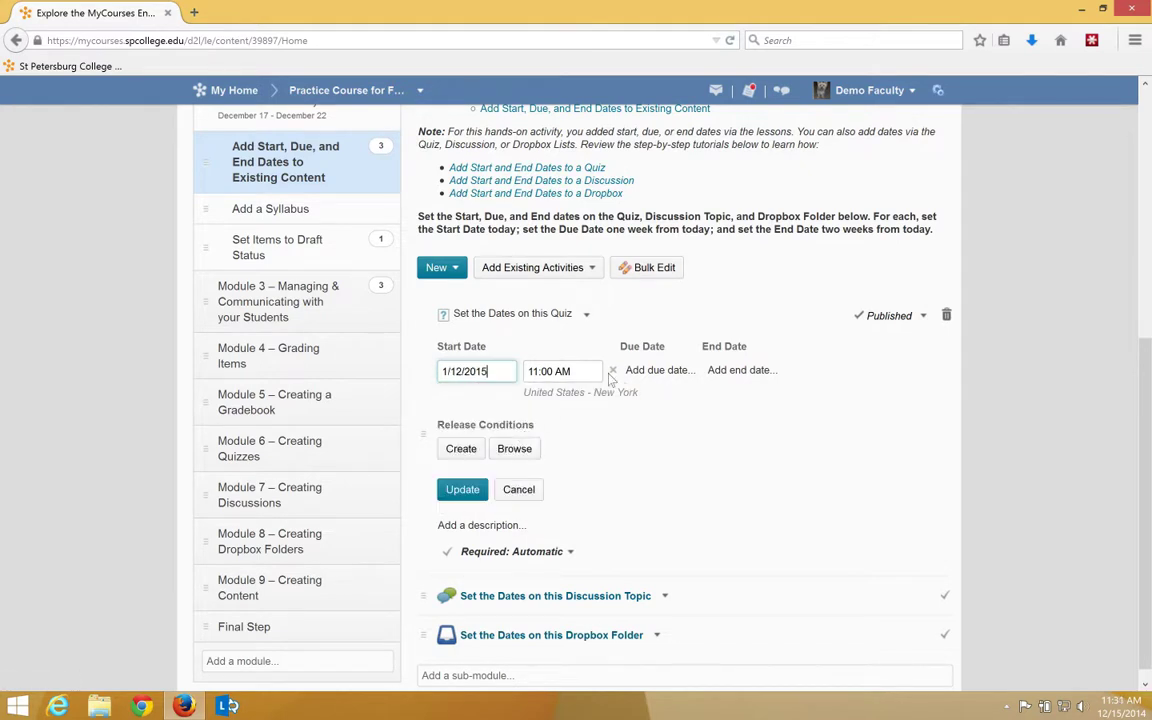
Step: Set the quiz due January 14 and ending January 16, 2015, and save the dates
left_click(658, 370)
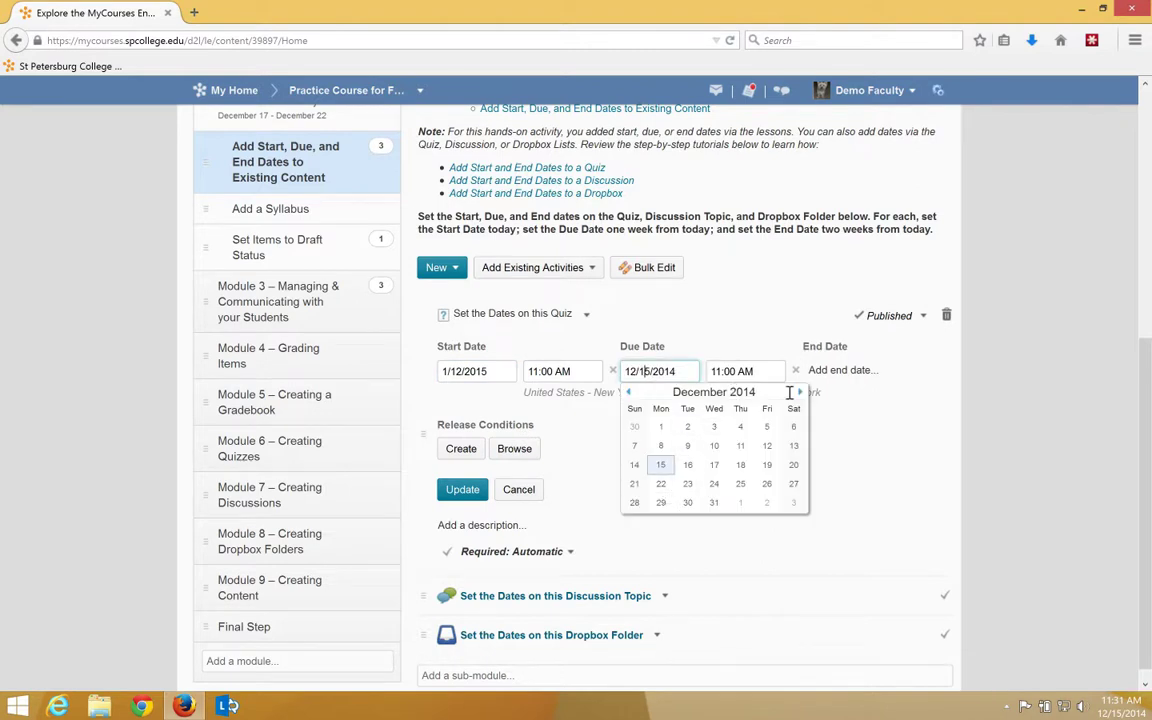
left_click(799, 391)
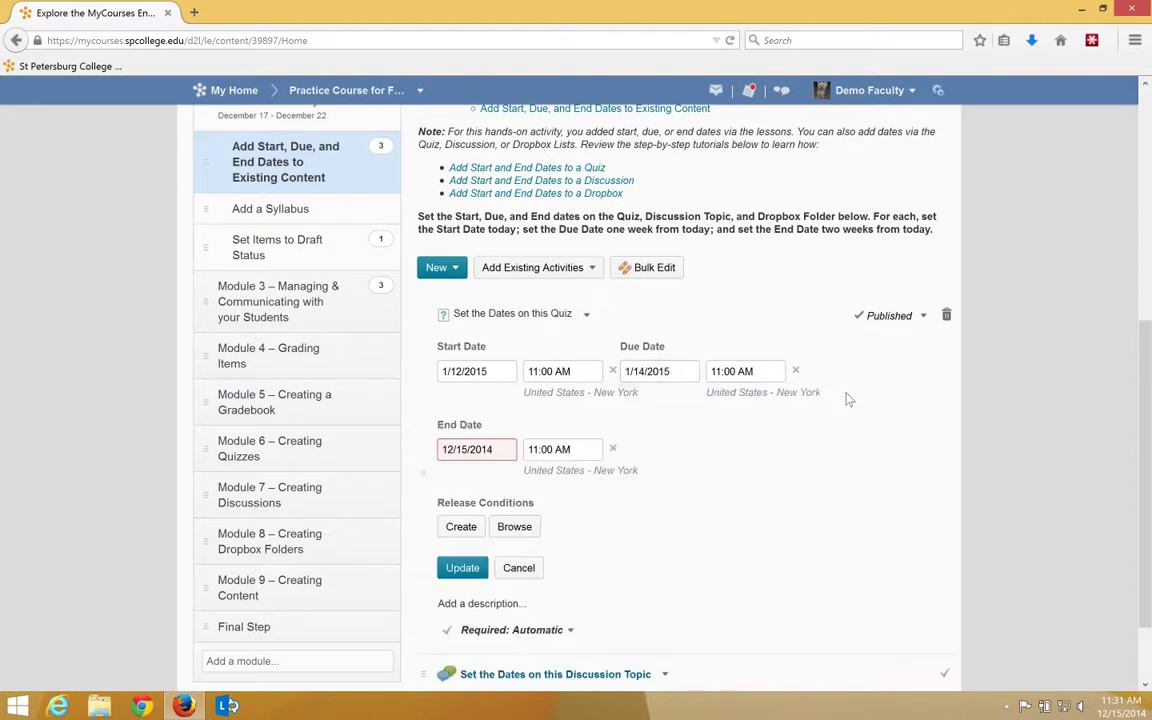
left_click(476, 448)
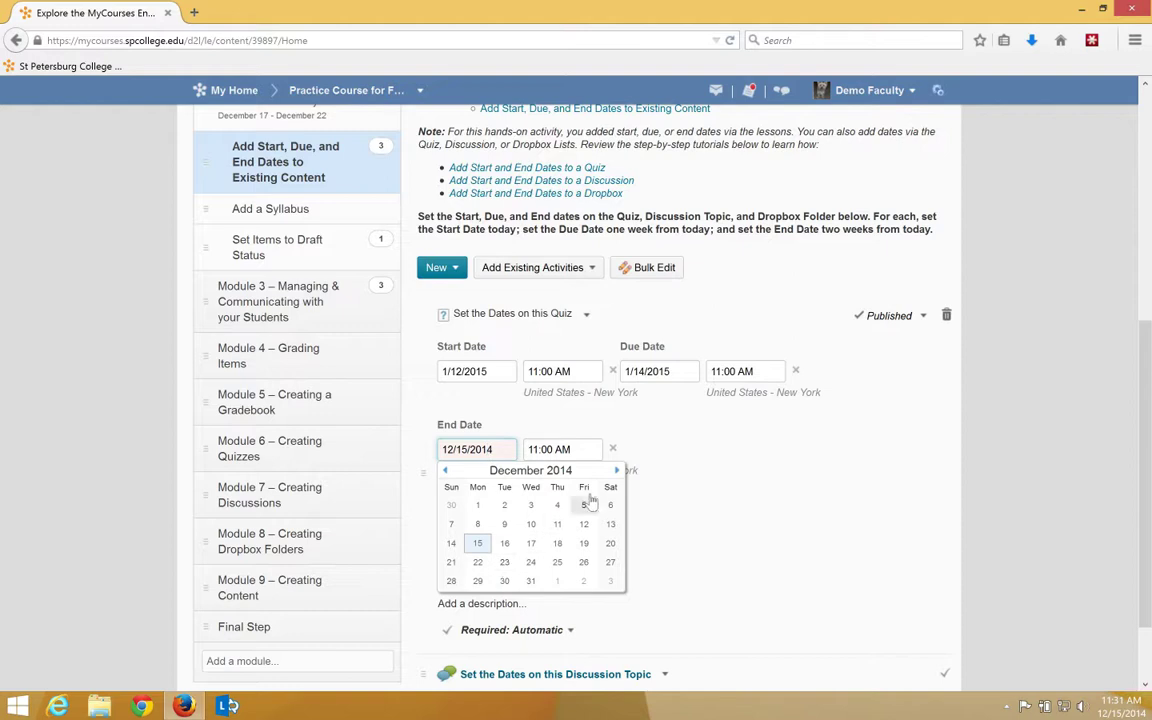
left_click(616, 470)
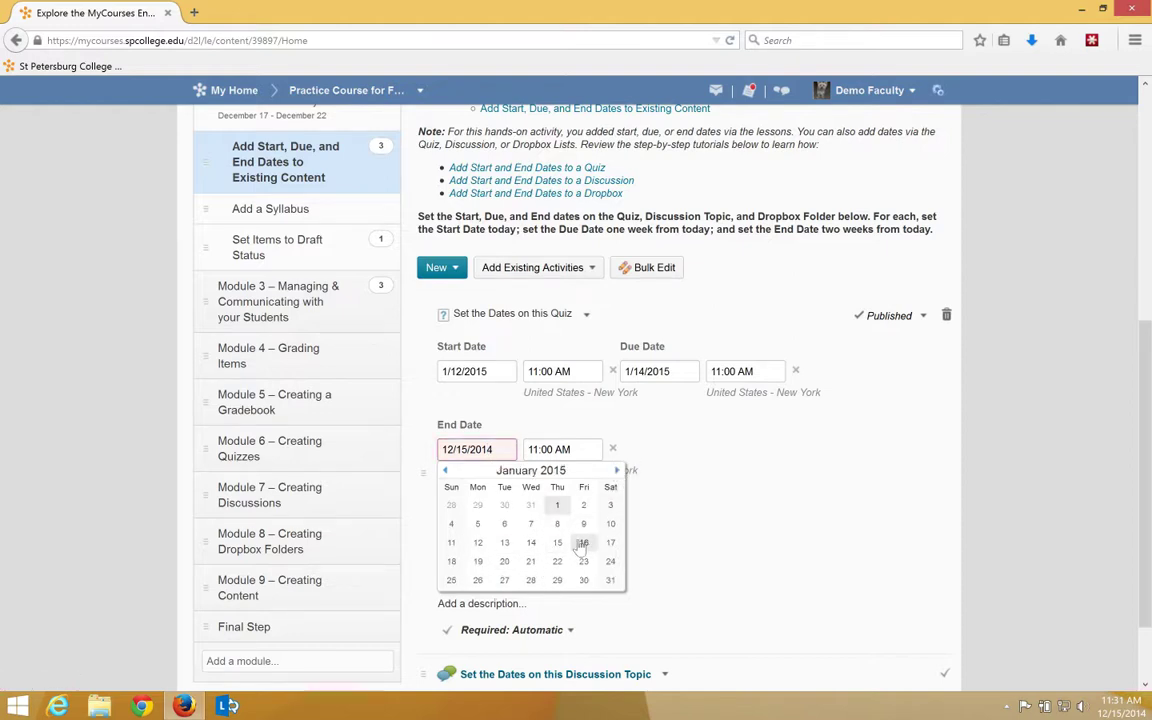
left_click(583, 542)
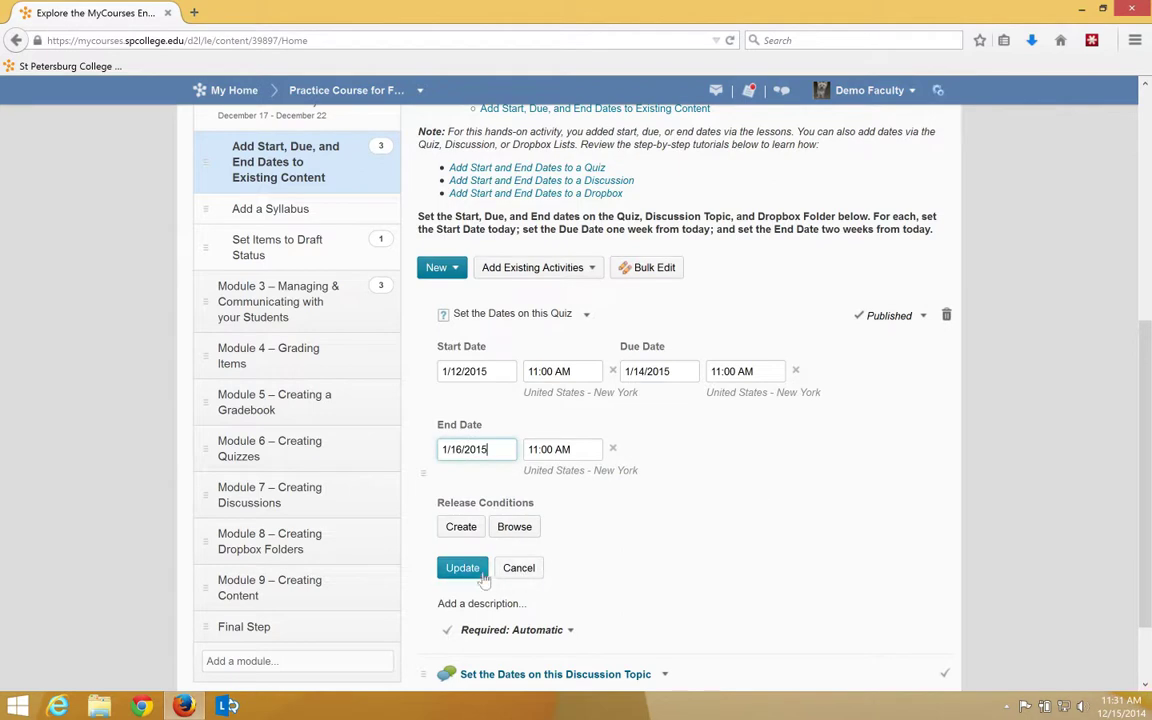
left_click(462, 568)
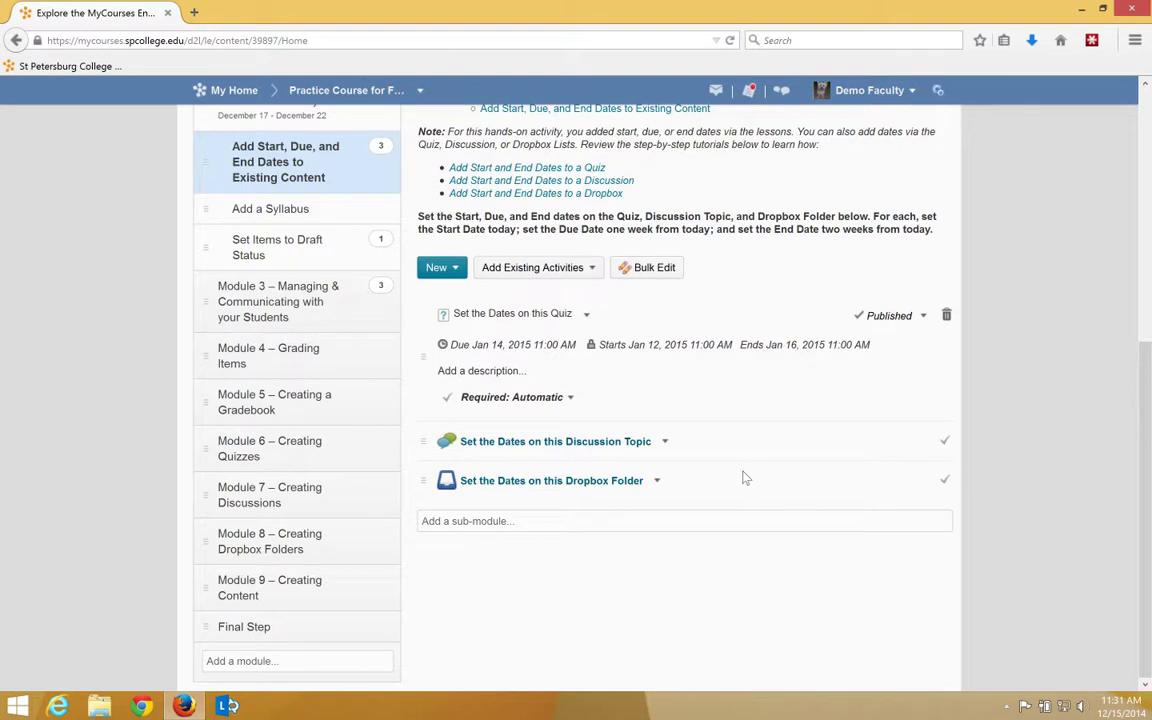
mouse_move(723, 470)
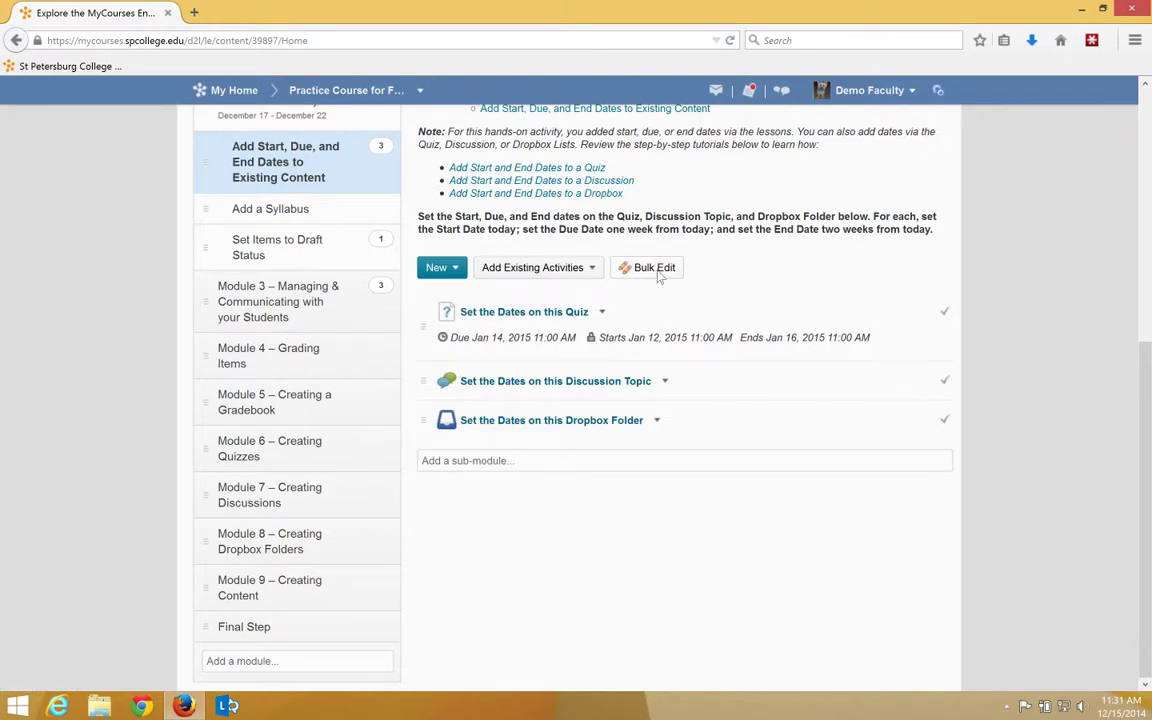
Step: Turn on Bulk Edit for all items in the module
left_click(647, 267)
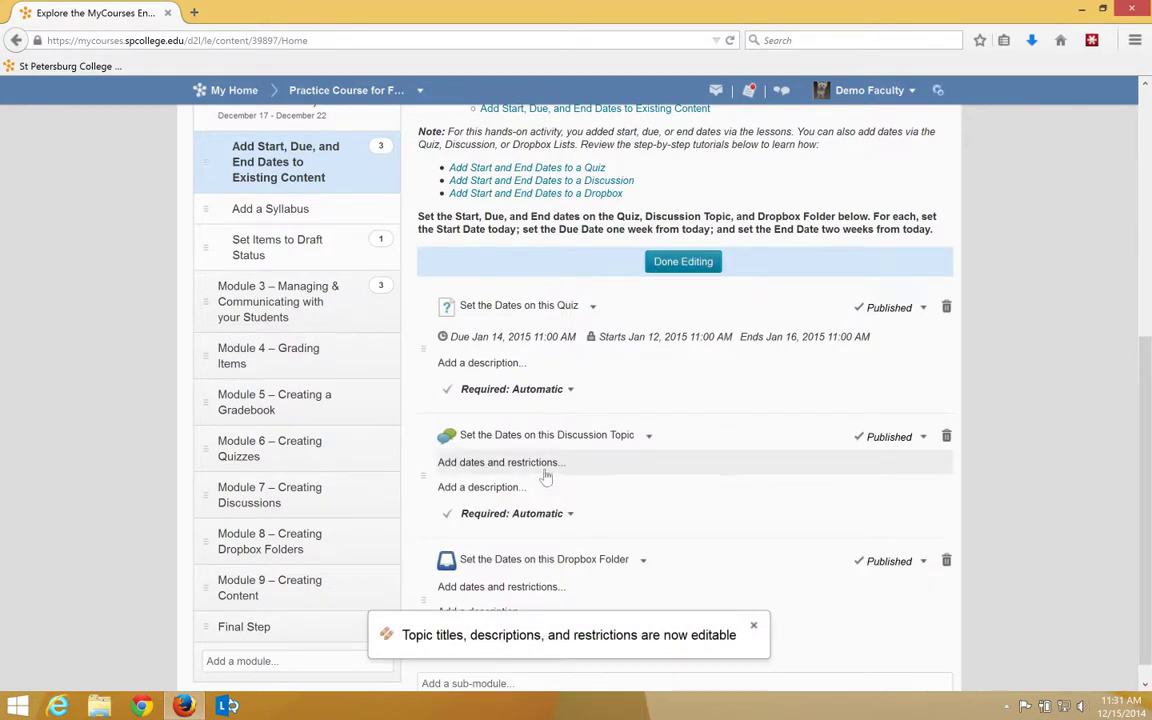
Step: Set the discussion topic due December 17 and ending December 19, 2014, and save
left_click(500, 462)
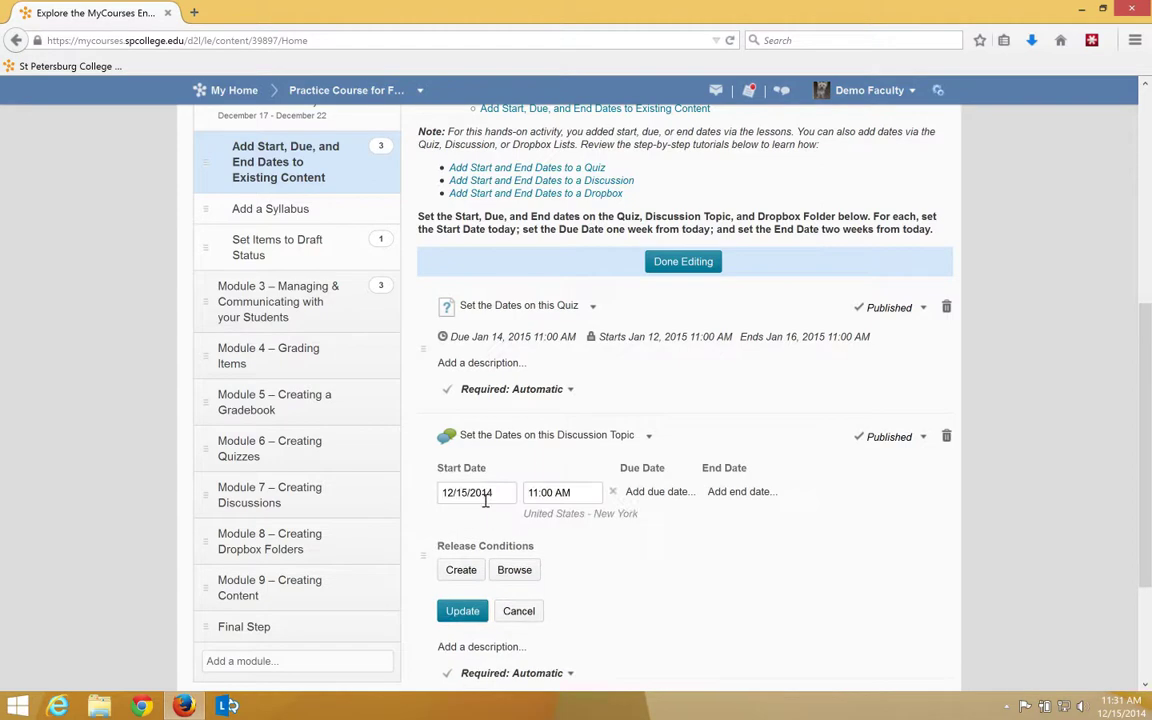
mouse_move(659, 491)
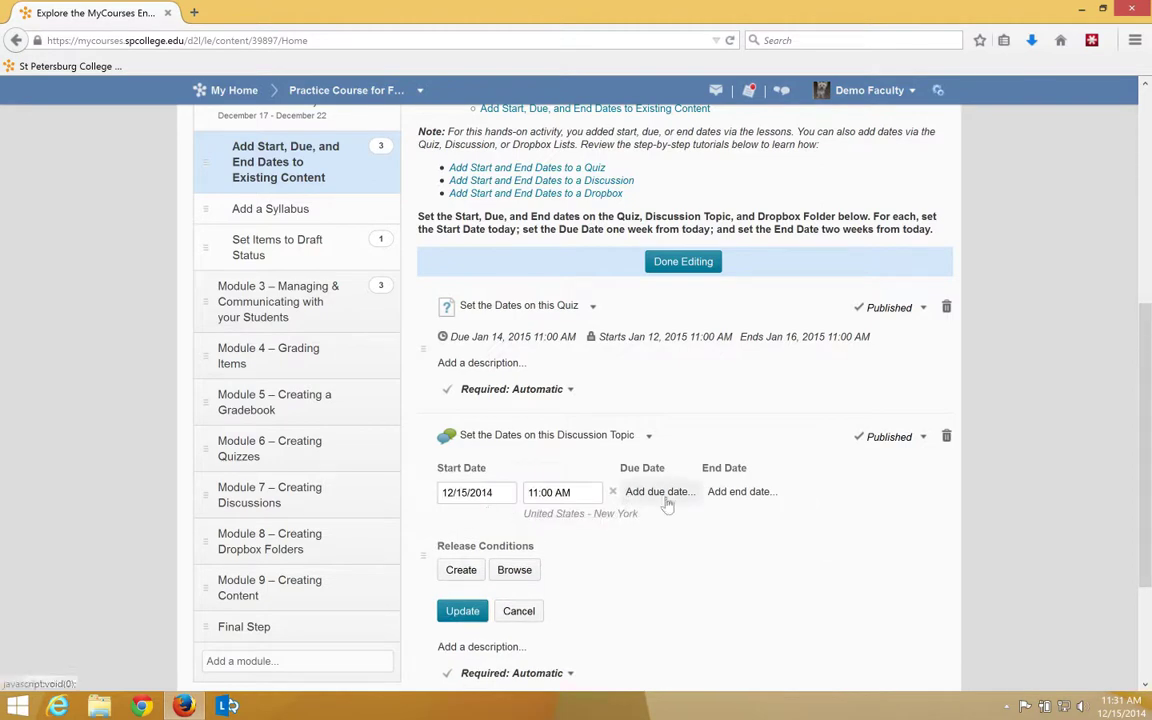
left_click(659, 491)
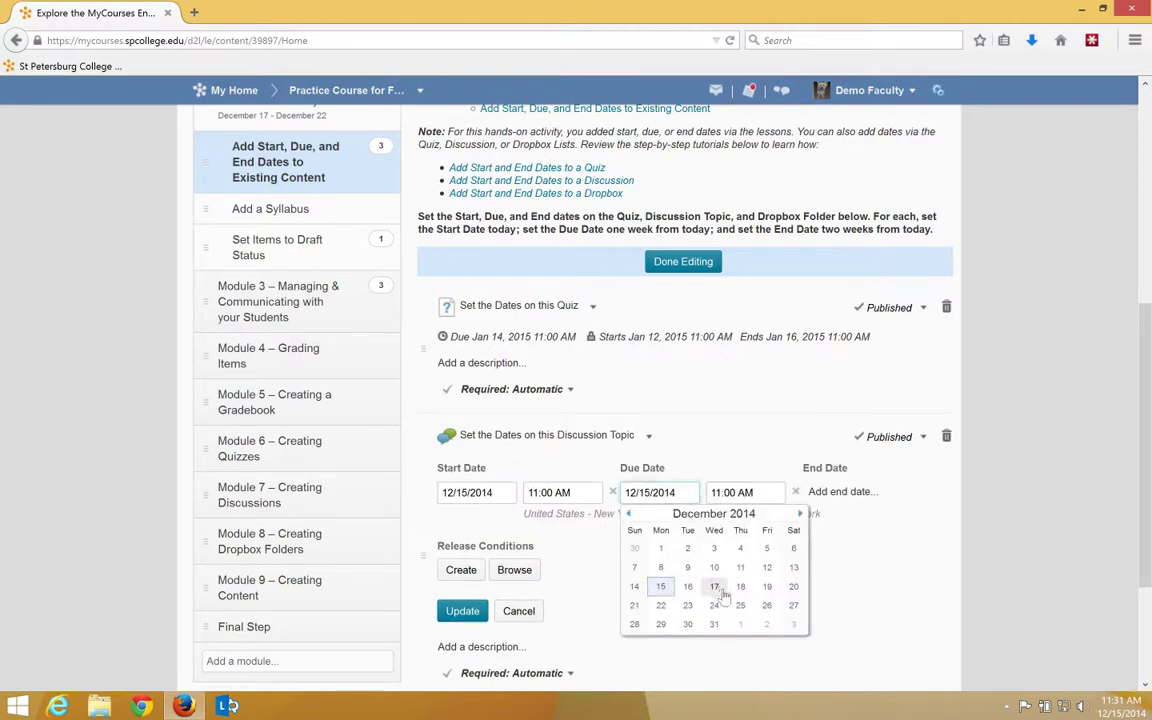
left_click(714, 586)
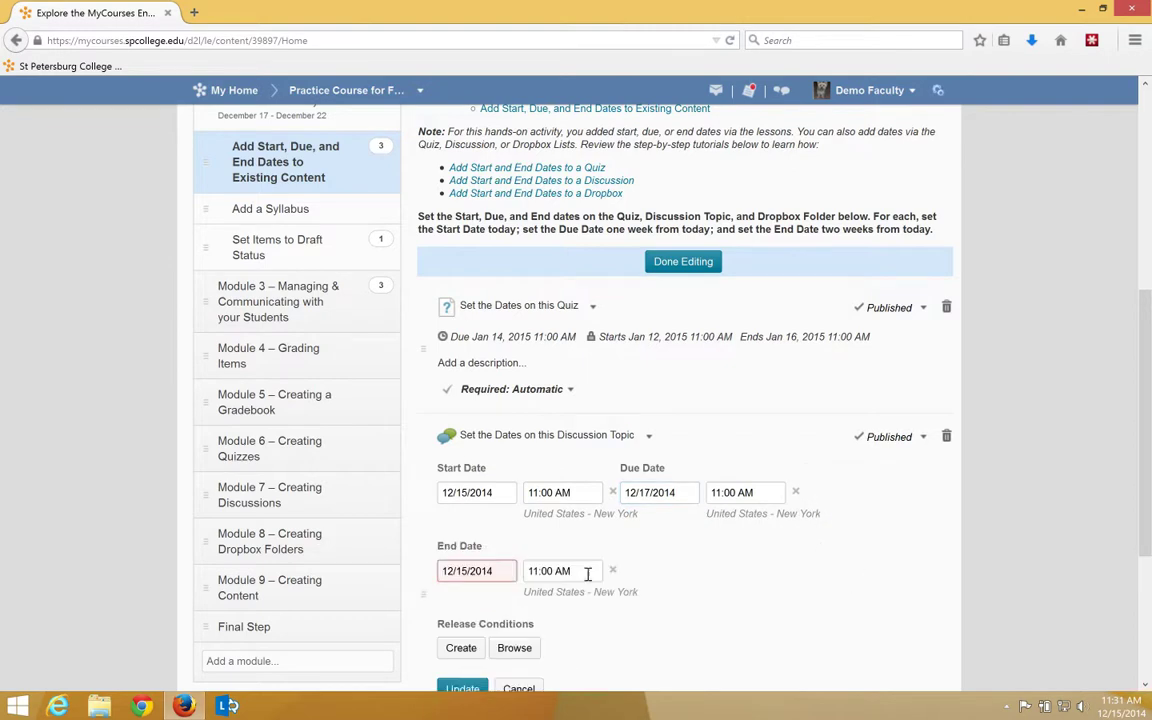
left_click(467, 570)
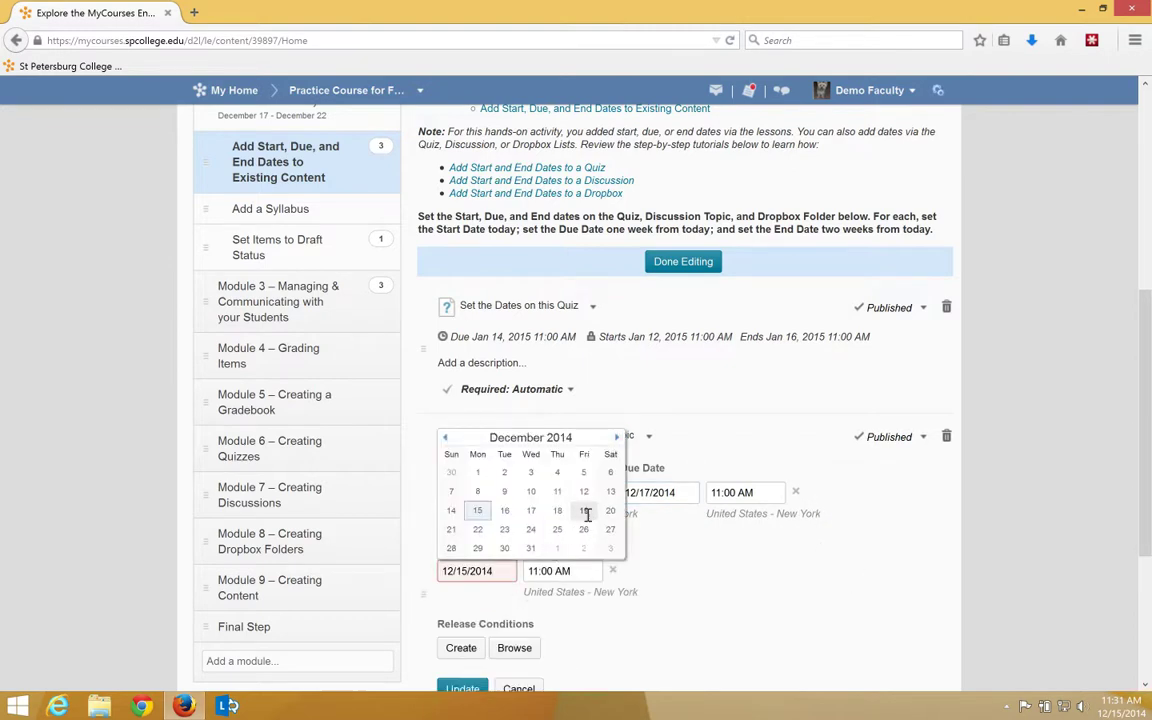
left_click(583, 510)
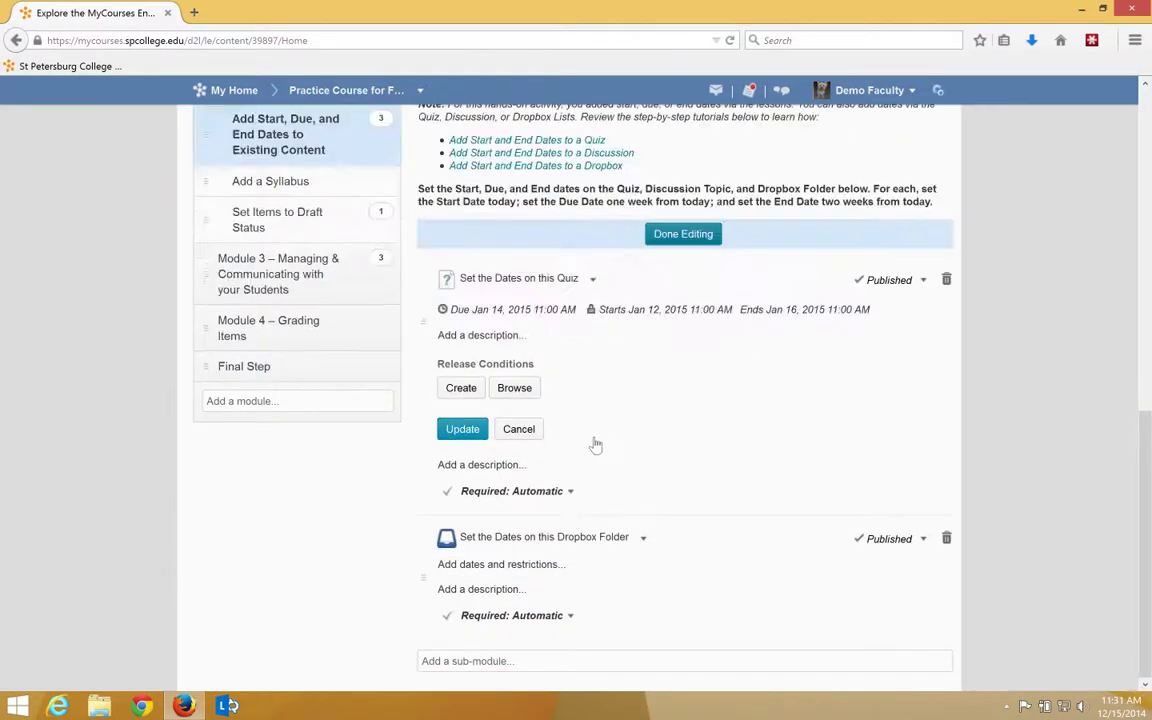
left_click(462, 428)
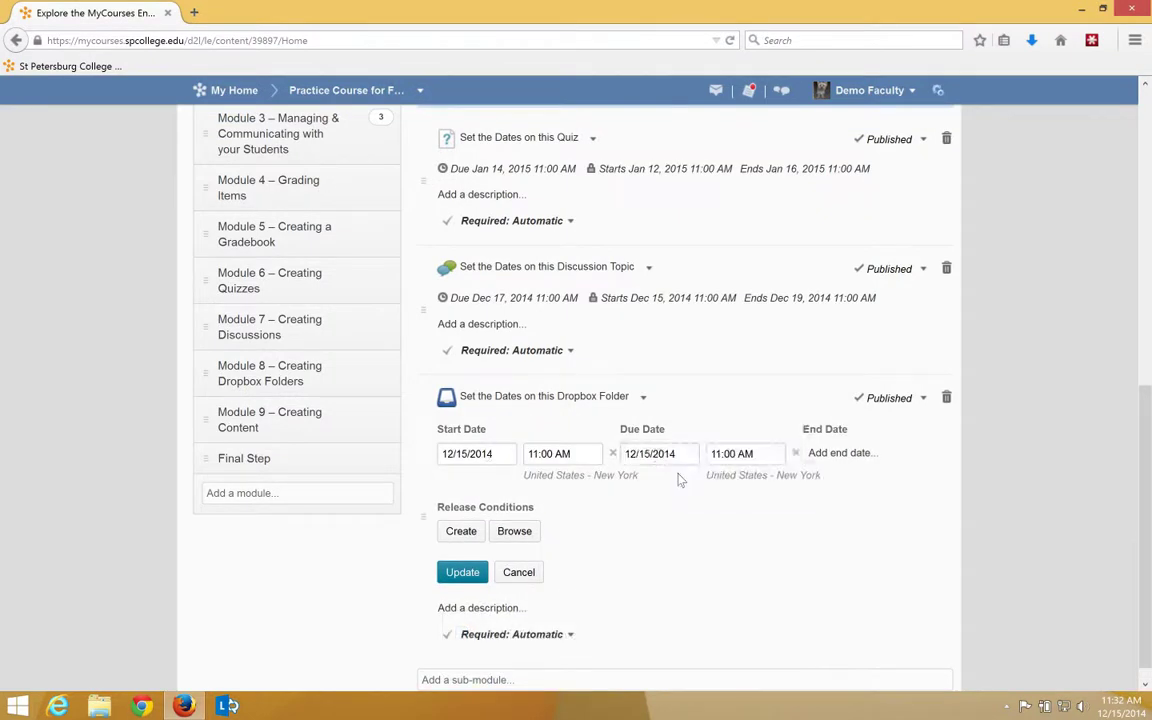
Step: Set the dropbox folder due 12/17/2014 and ending December 18, 2014, and save
type("12/17/2014")
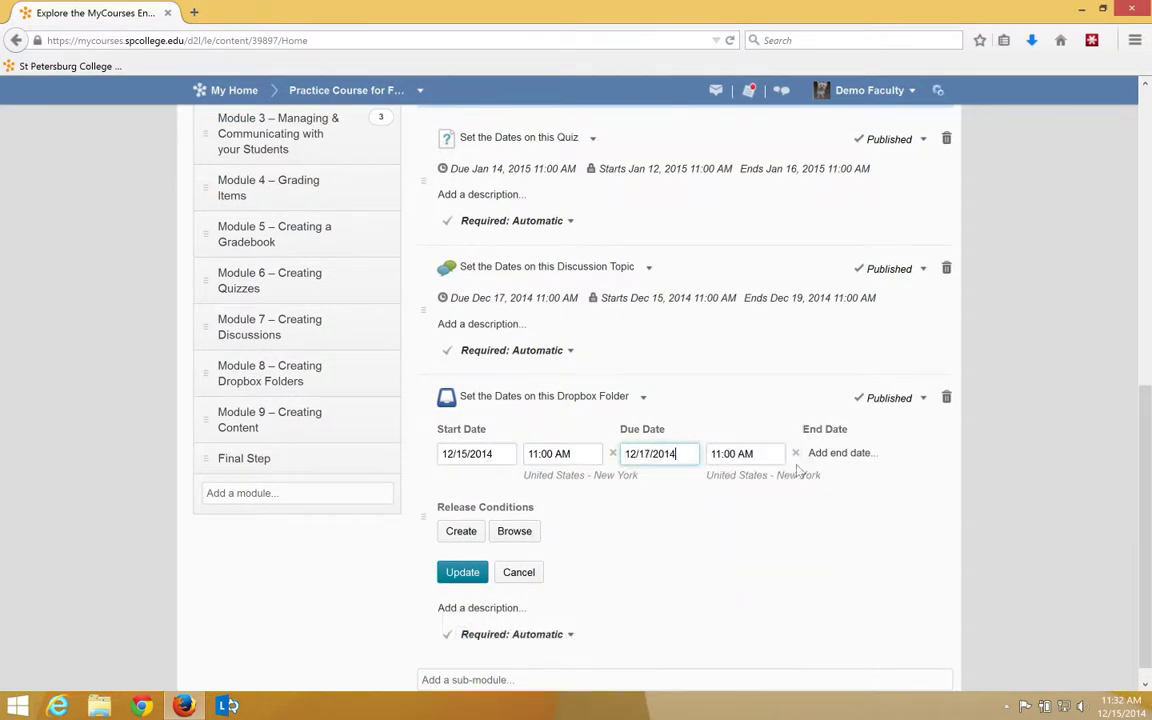
left_click(842, 452)
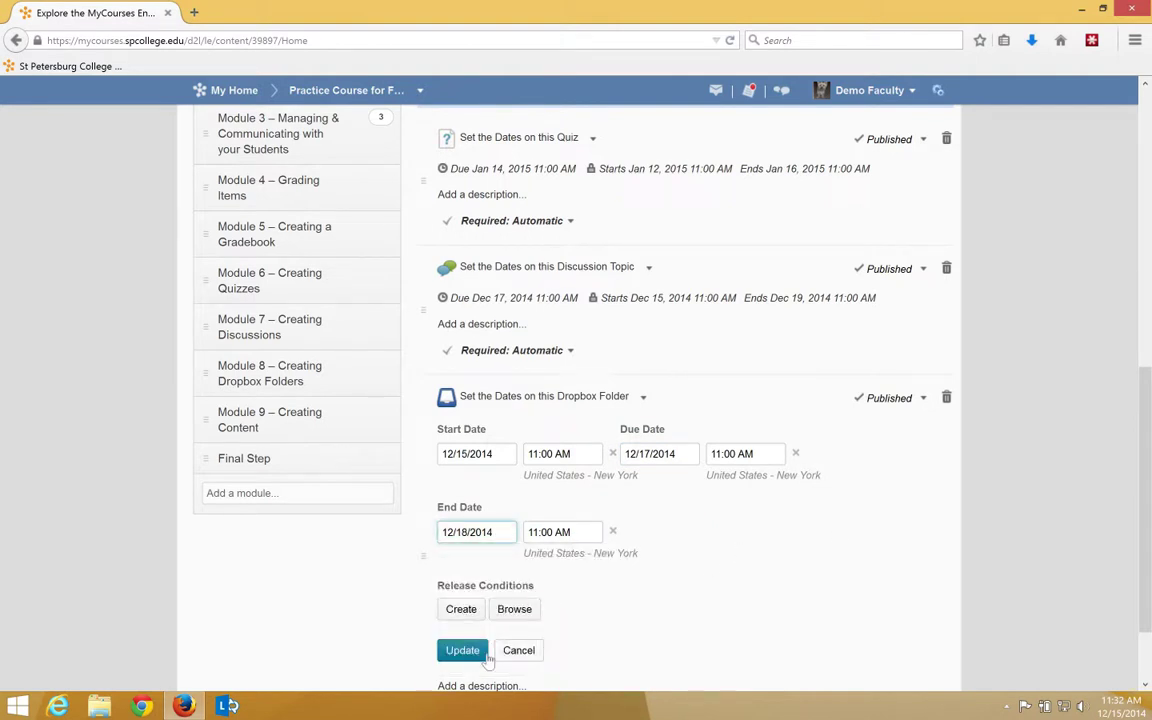
left_click(462, 650)
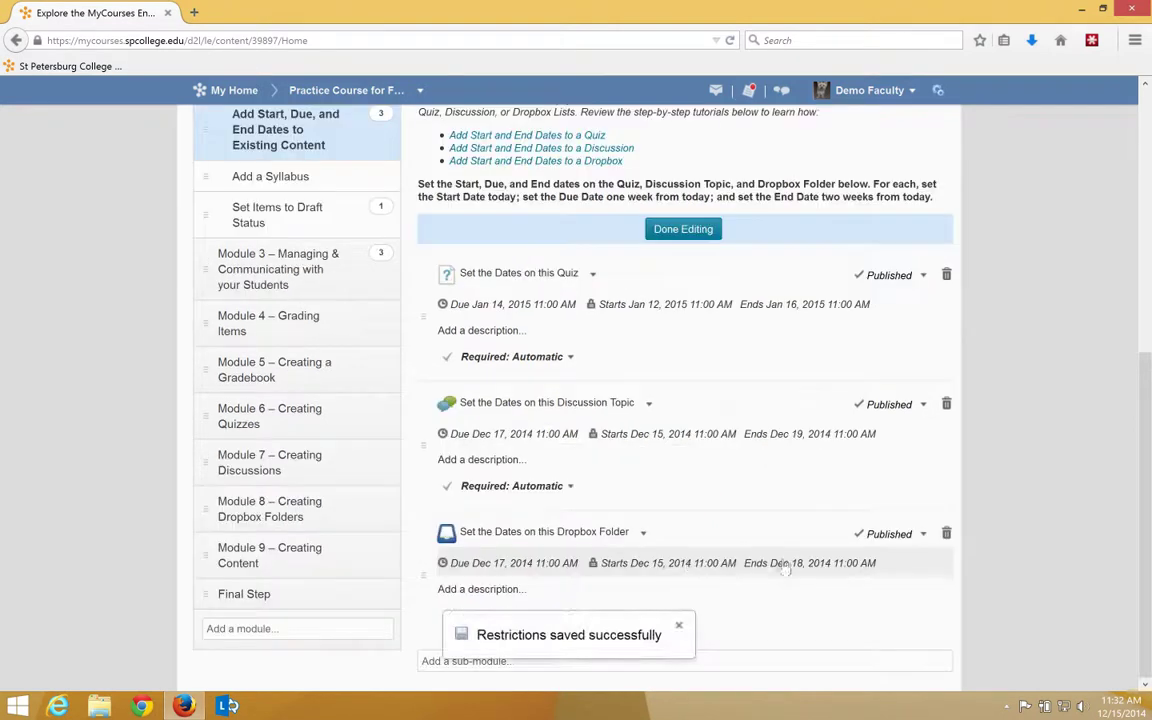